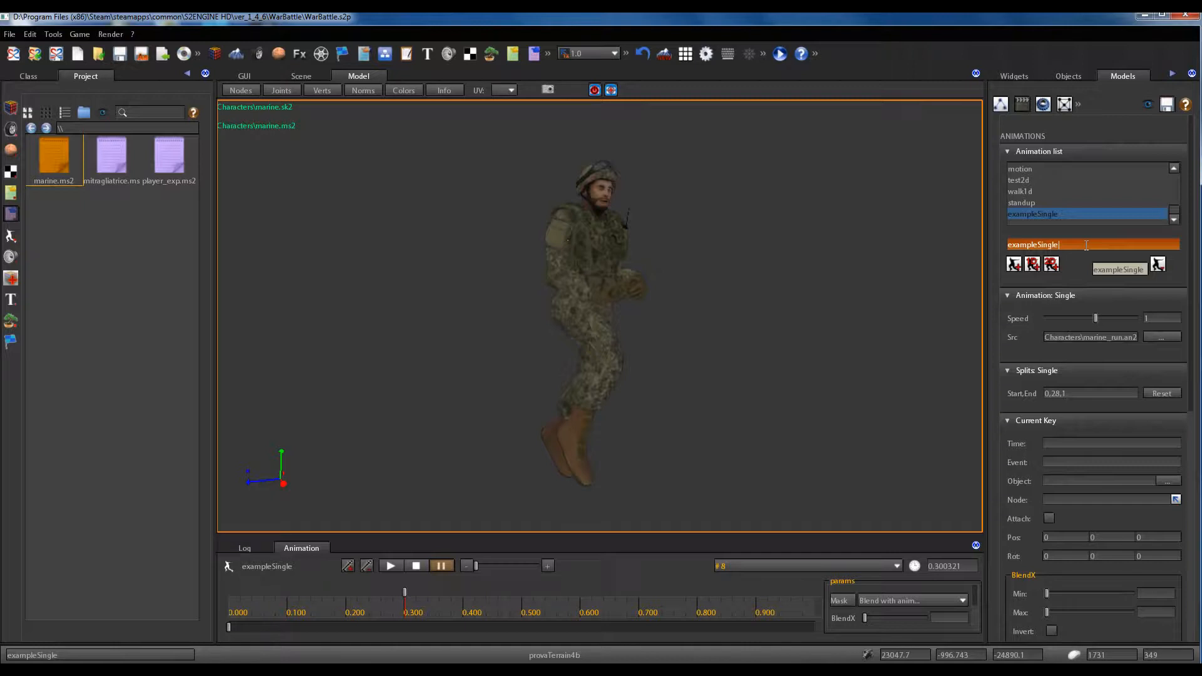
# Name the new animation exampleSingle1d, view its settings, then reselect exampleSingle.
pyautogui.write('1d')
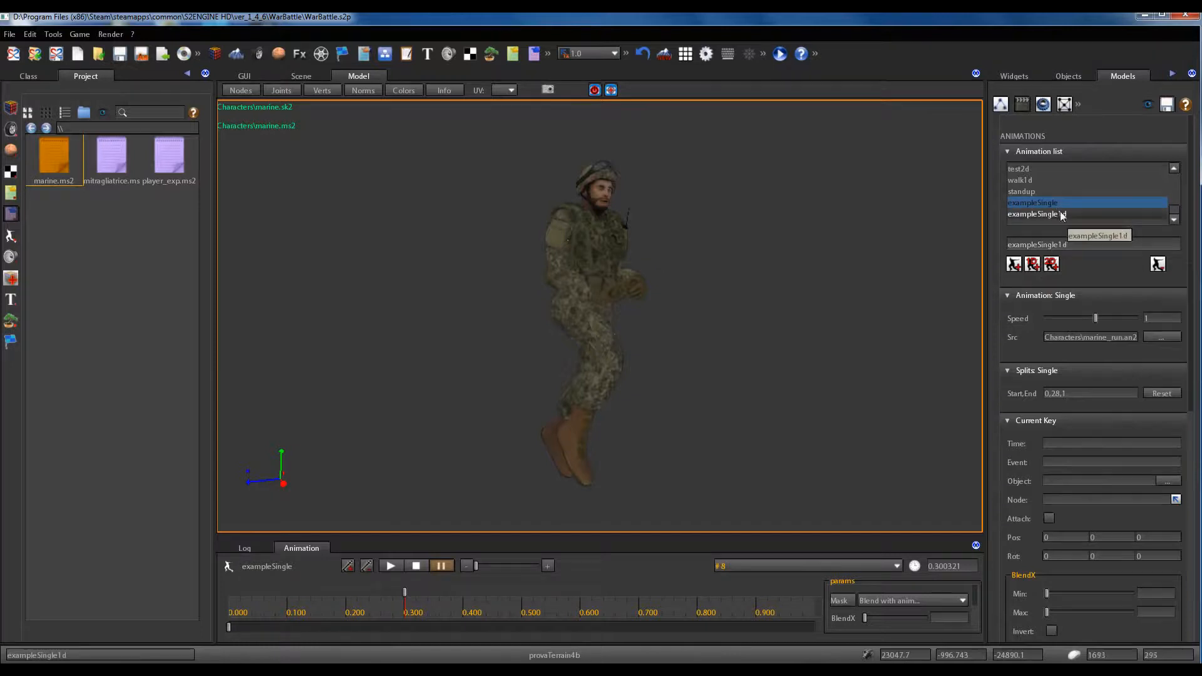
pyautogui.click(1037, 215)
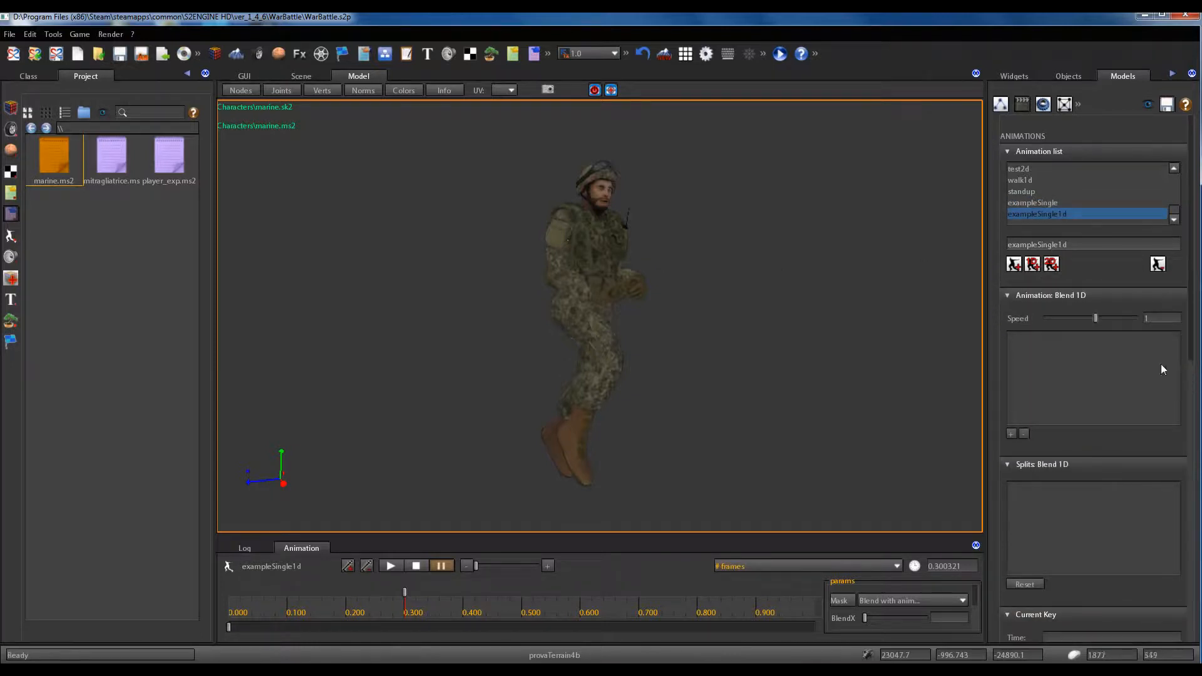
pyautogui.moveTo(1138, 370)
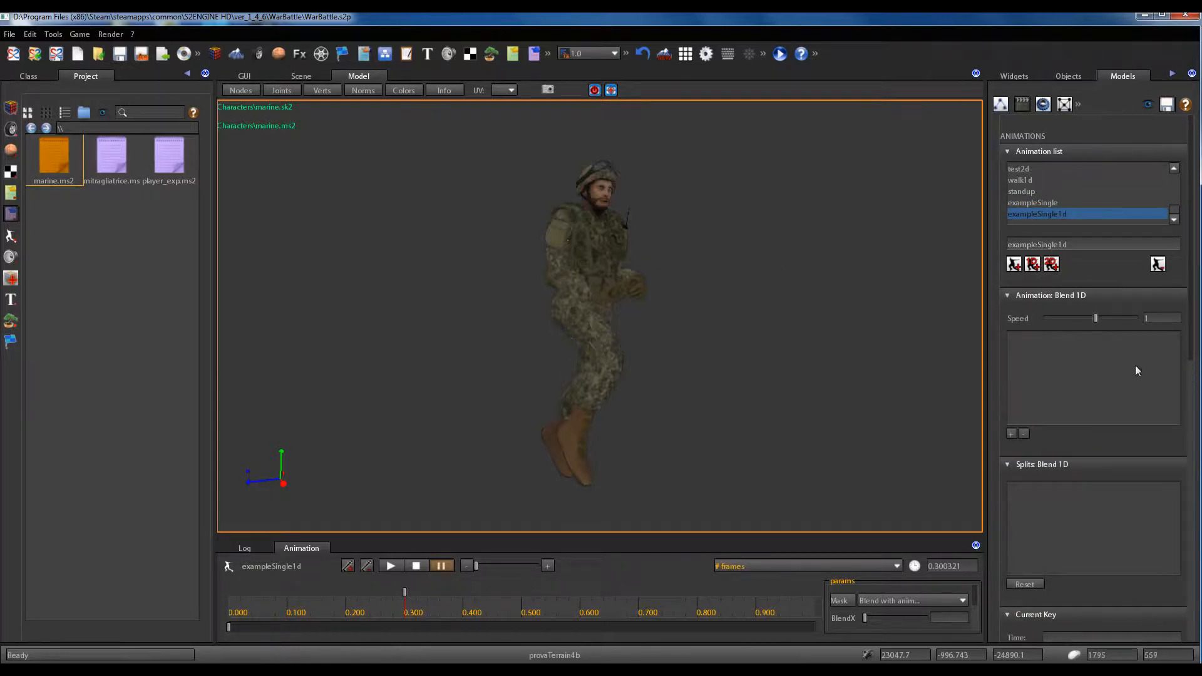
pyautogui.click(1032, 202)
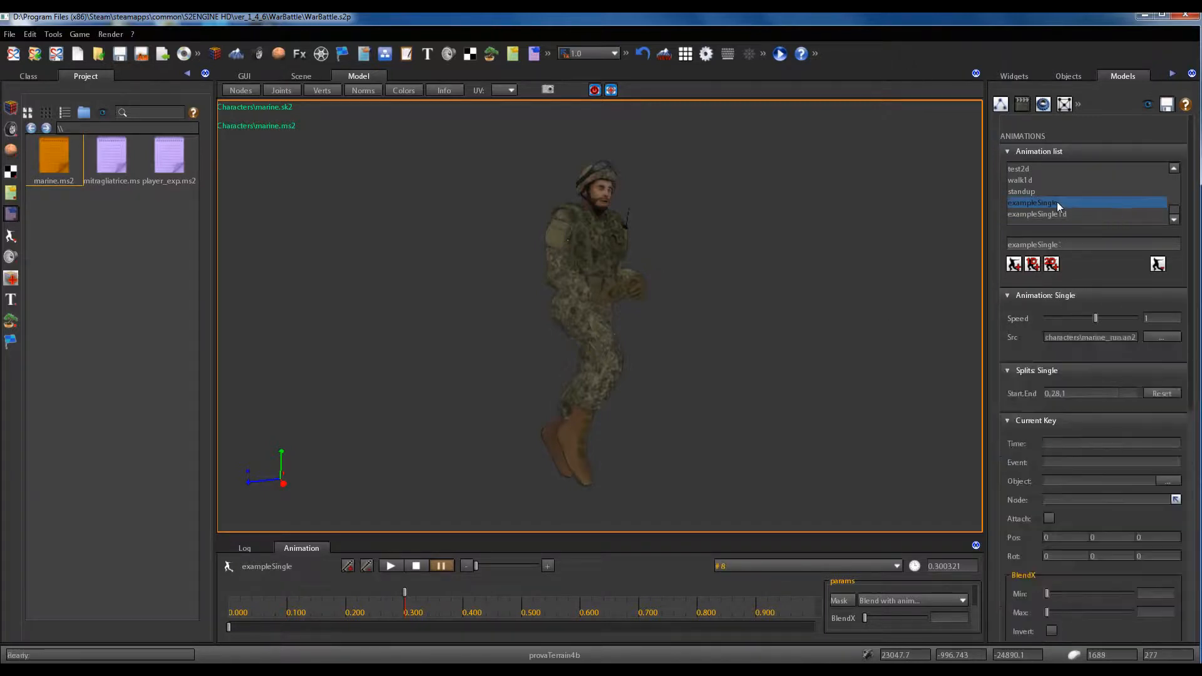
# Reselect exampleSingle1d to view its empty Blend 1D and Splits panels.
pyautogui.click(1037, 214)
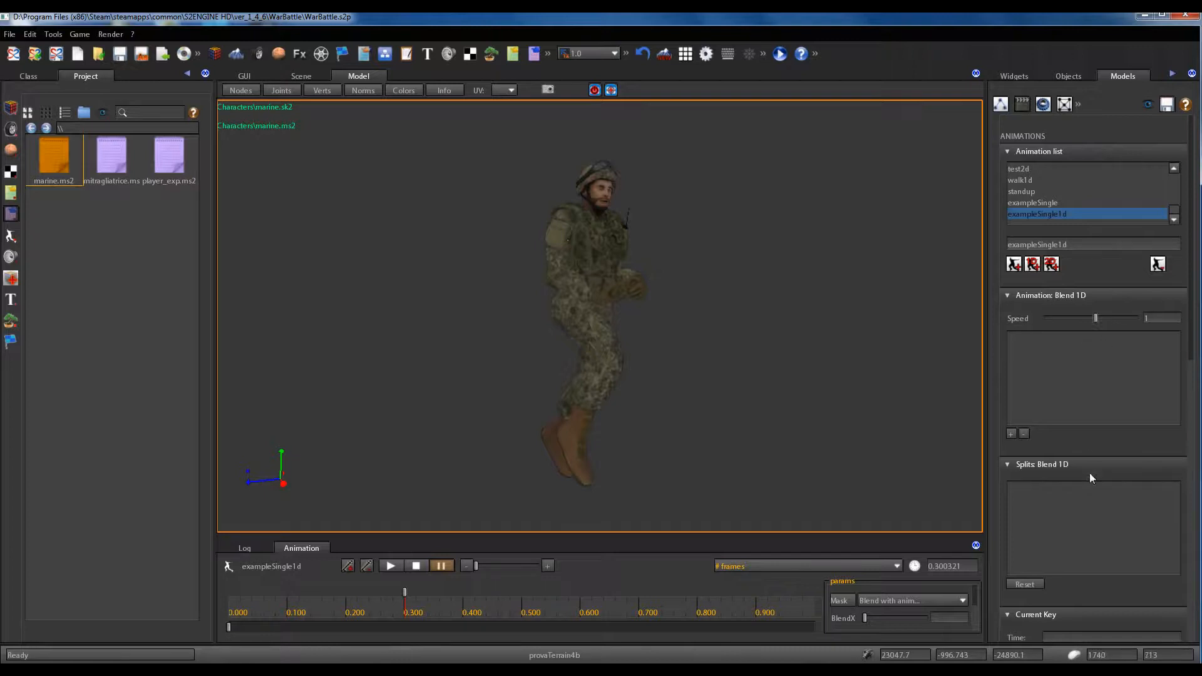
pyautogui.moveTo(1069, 366)
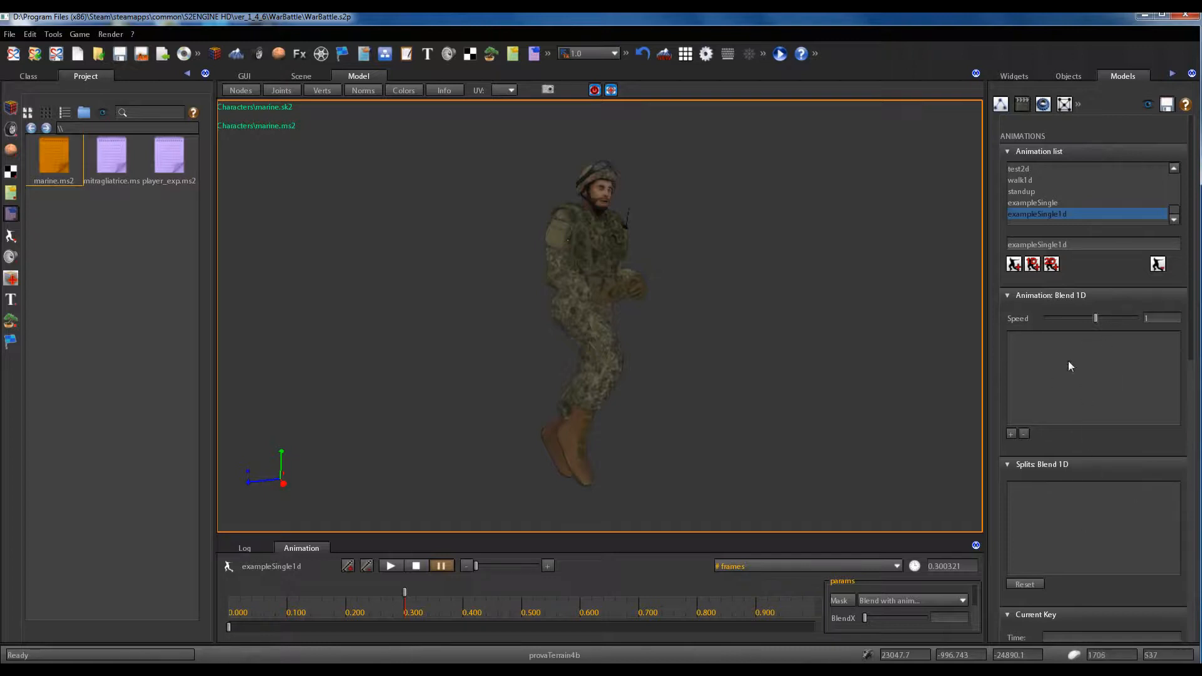
pyautogui.moveTo(1064, 530)
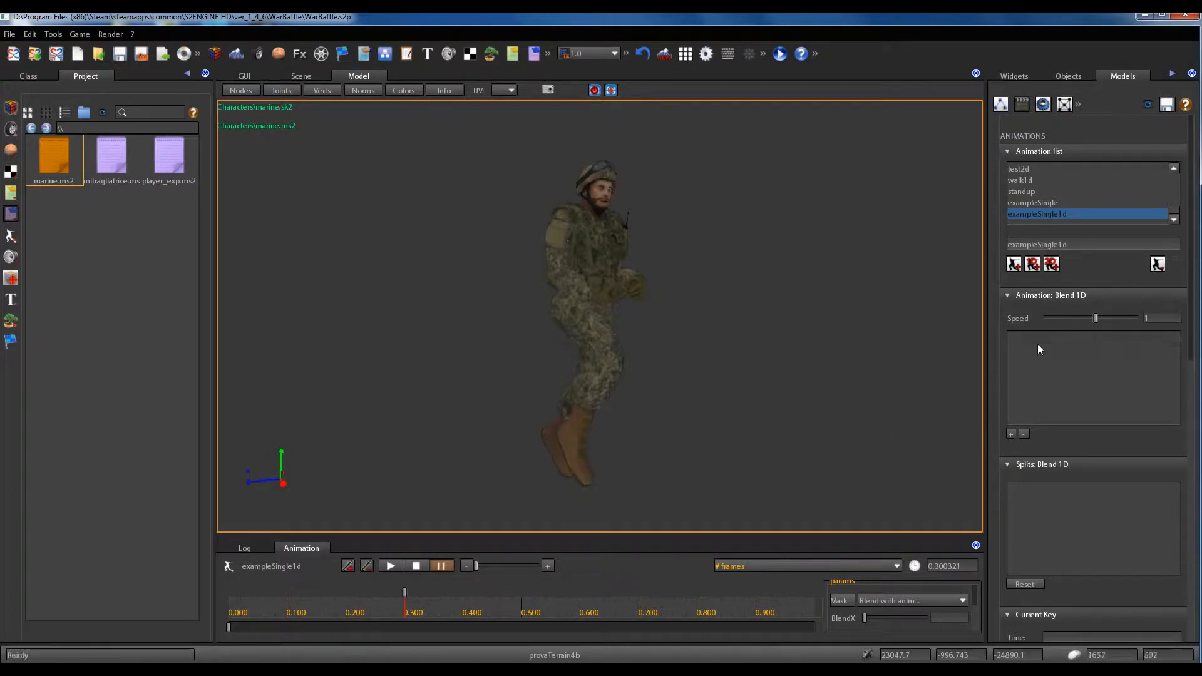
pyautogui.moveTo(910, 377)
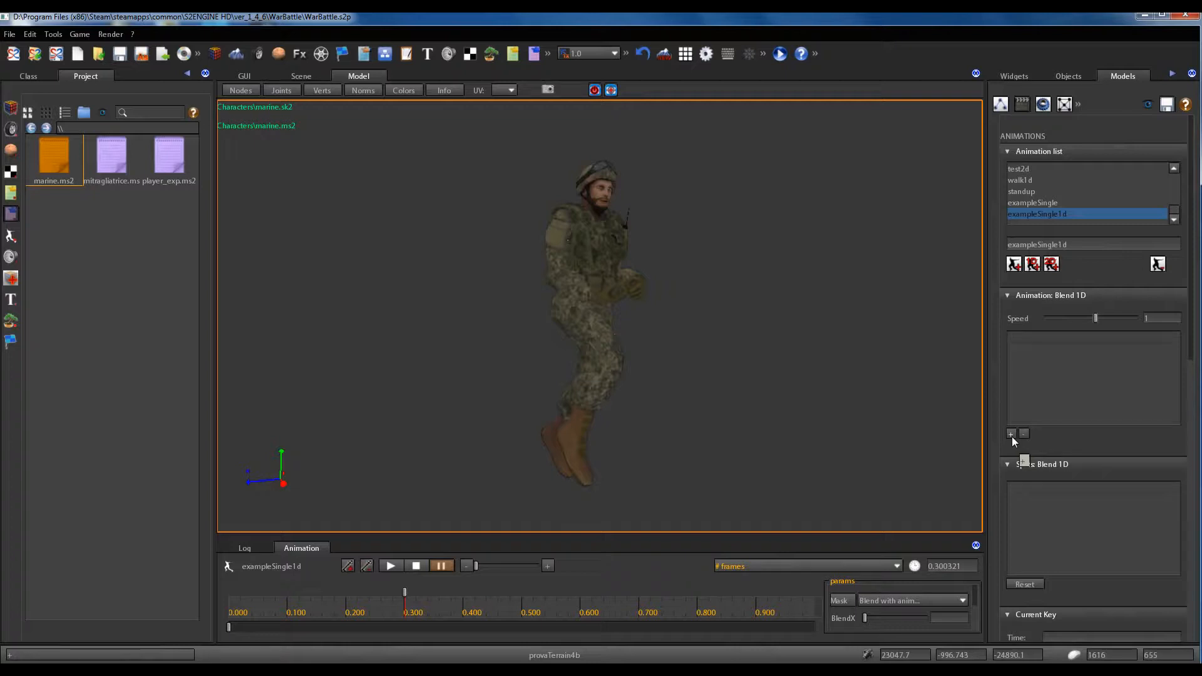
pyautogui.moveTo(1012, 443)
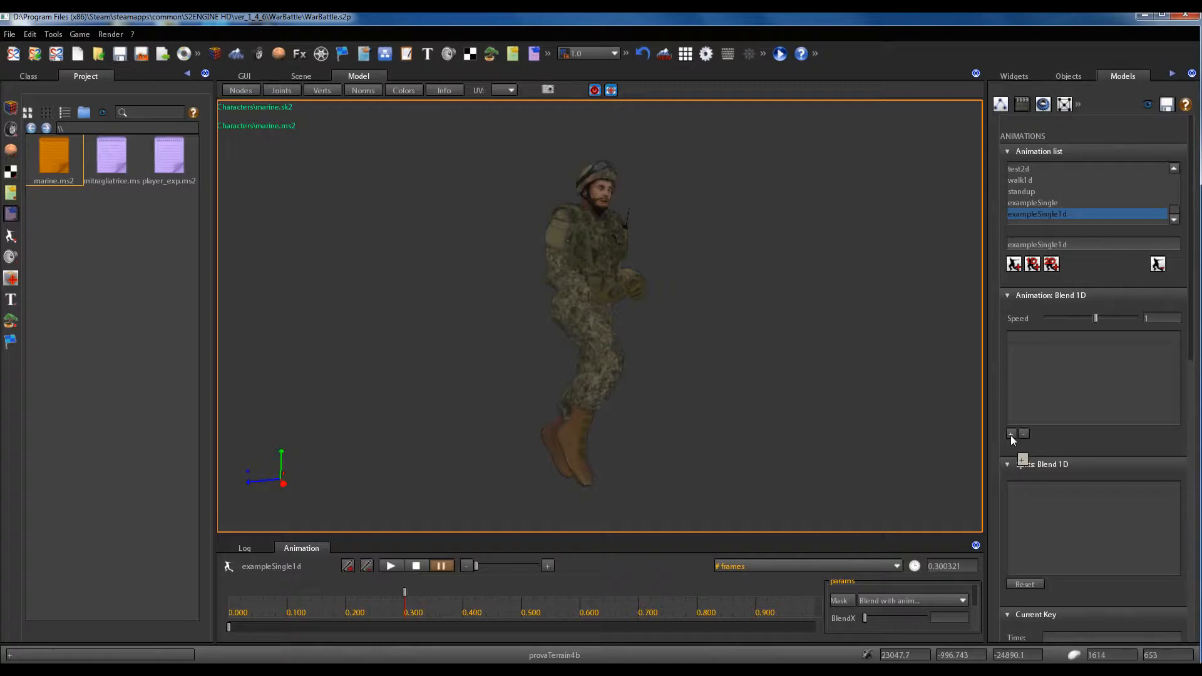
pyautogui.moveTo(1041, 341)
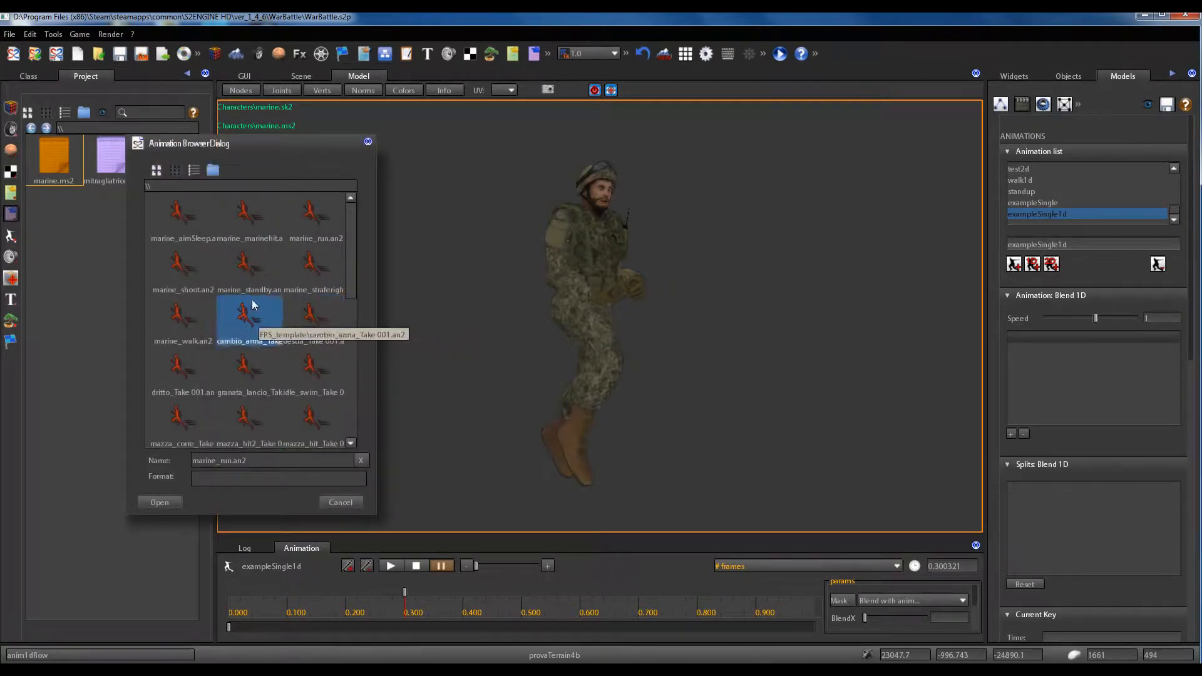
# Add marine_walk.an2 as the first blend source and check its 0,36,1 split.
pyautogui.click(182, 211)
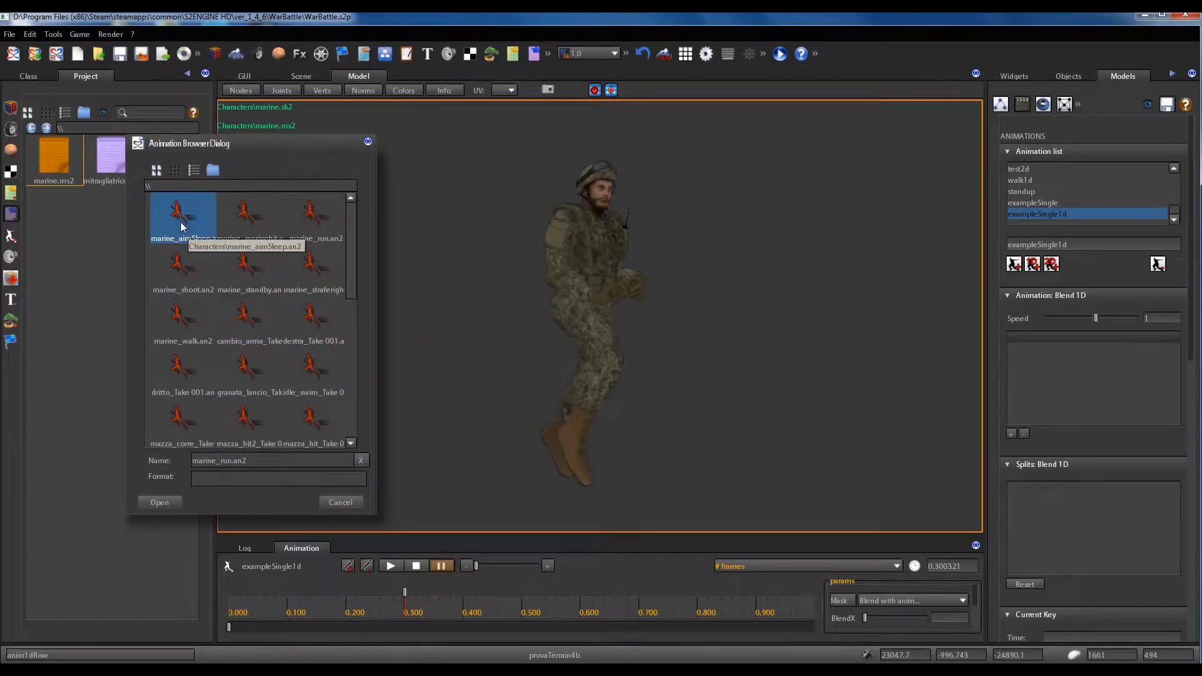
pyautogui.click(314, 264)
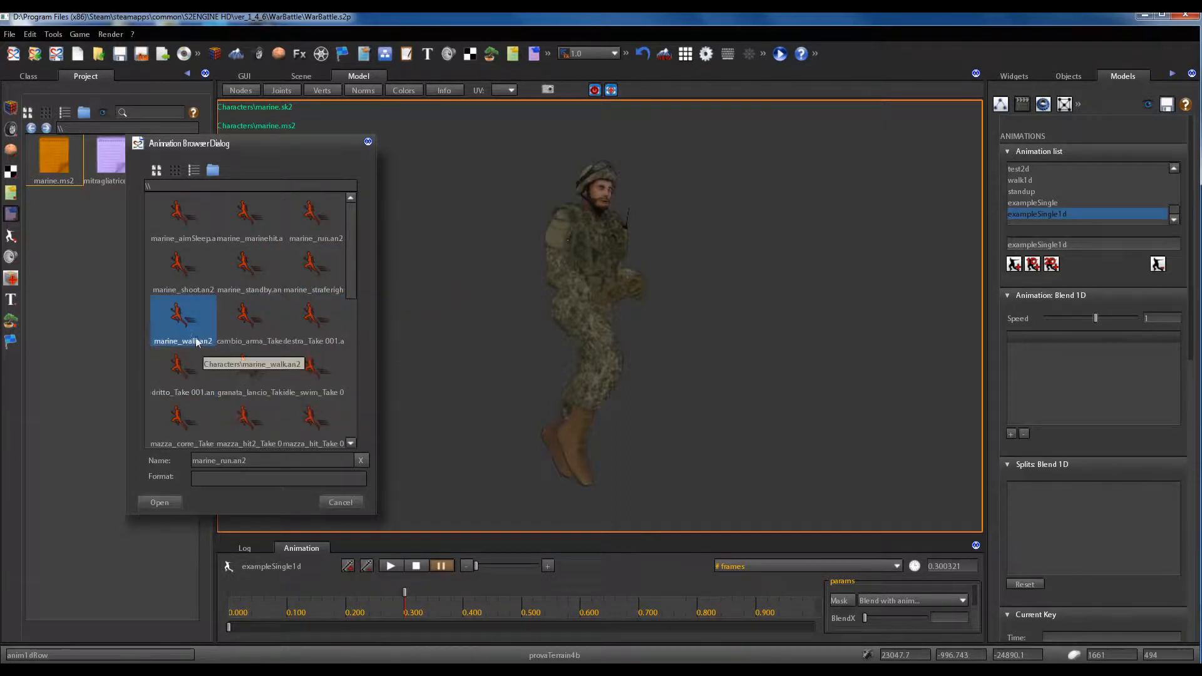
pyautogui.click(182, 318)
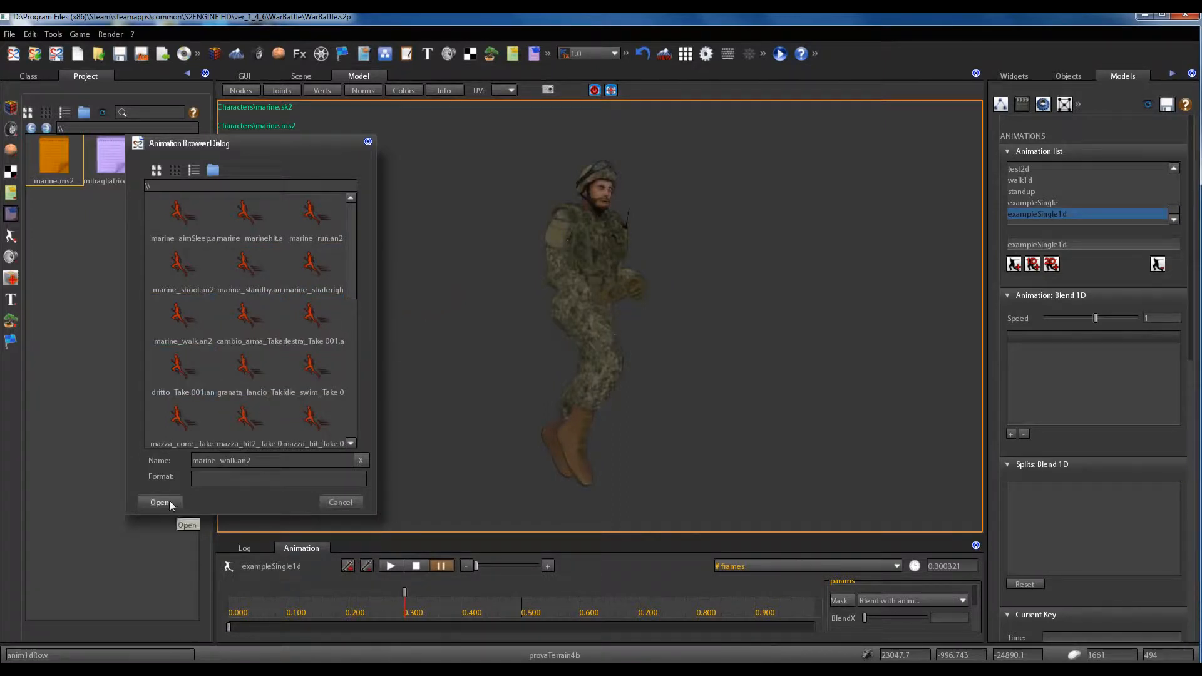
pyautogui.click(161, 503)
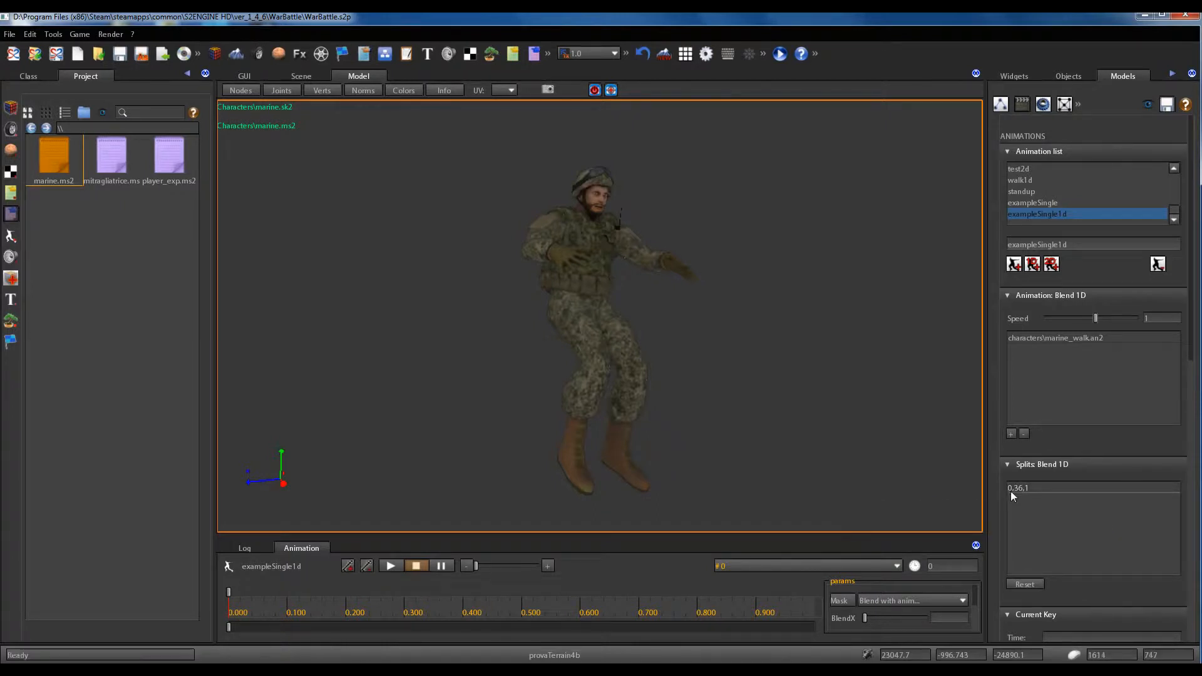
pyautogui.click(1042, 489)
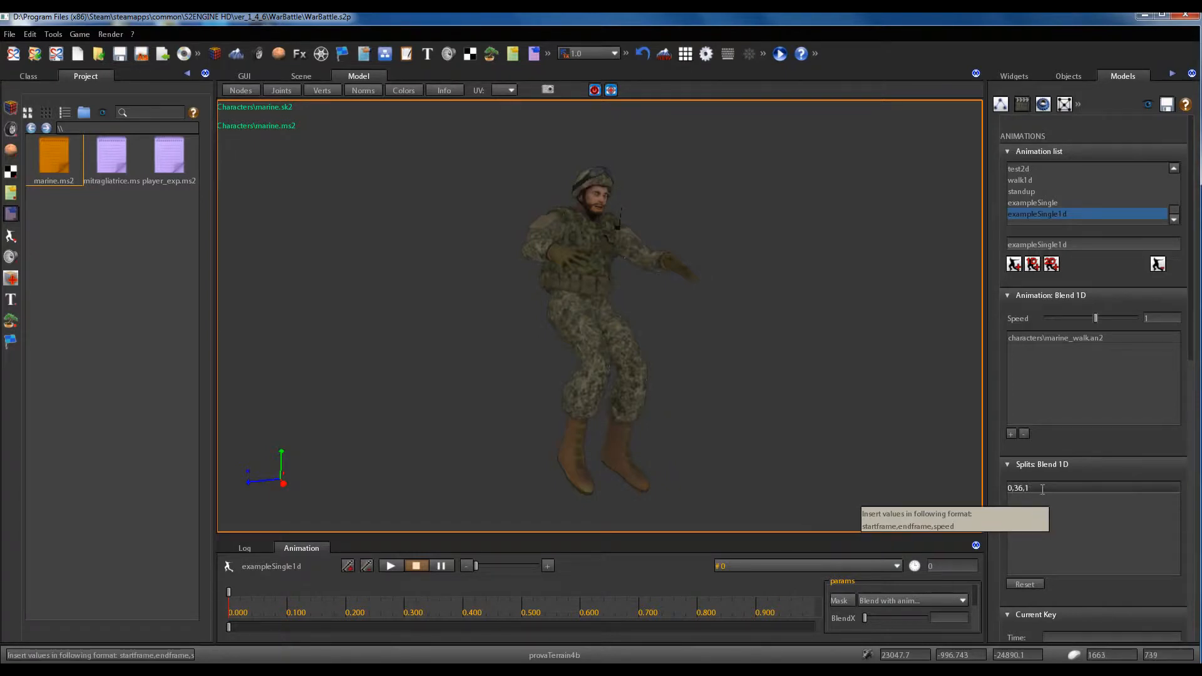
pyautogui.moveTo(1056, 491)
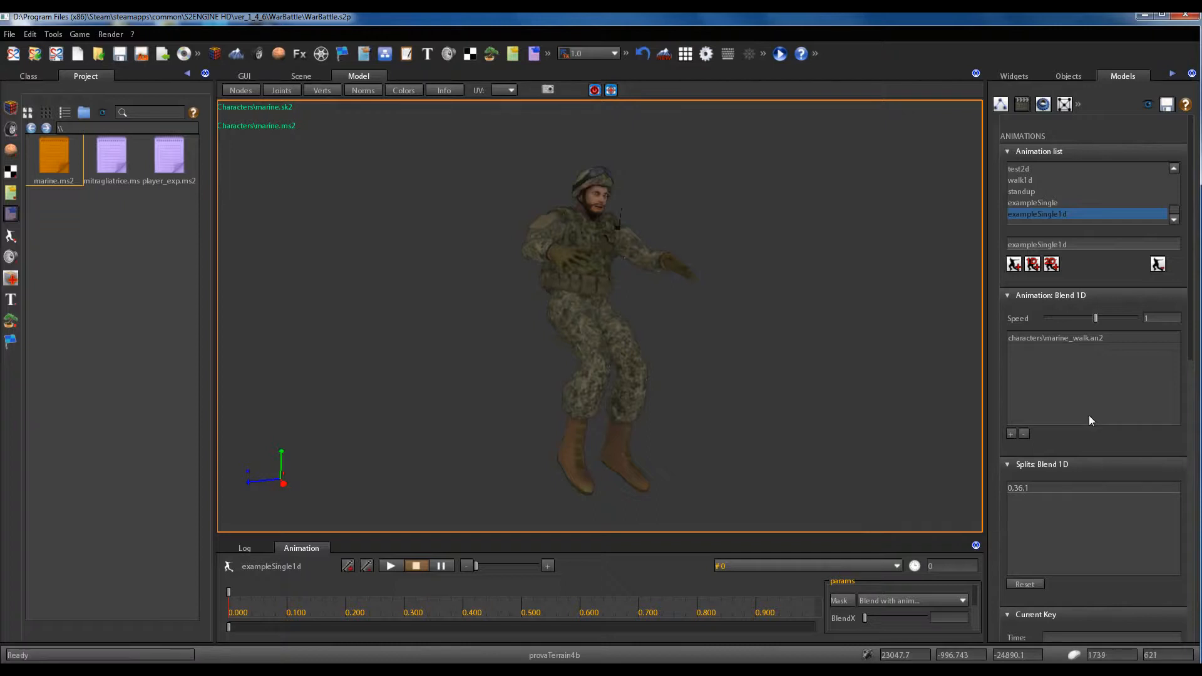
pyautogui.moveTo(1074, 414)
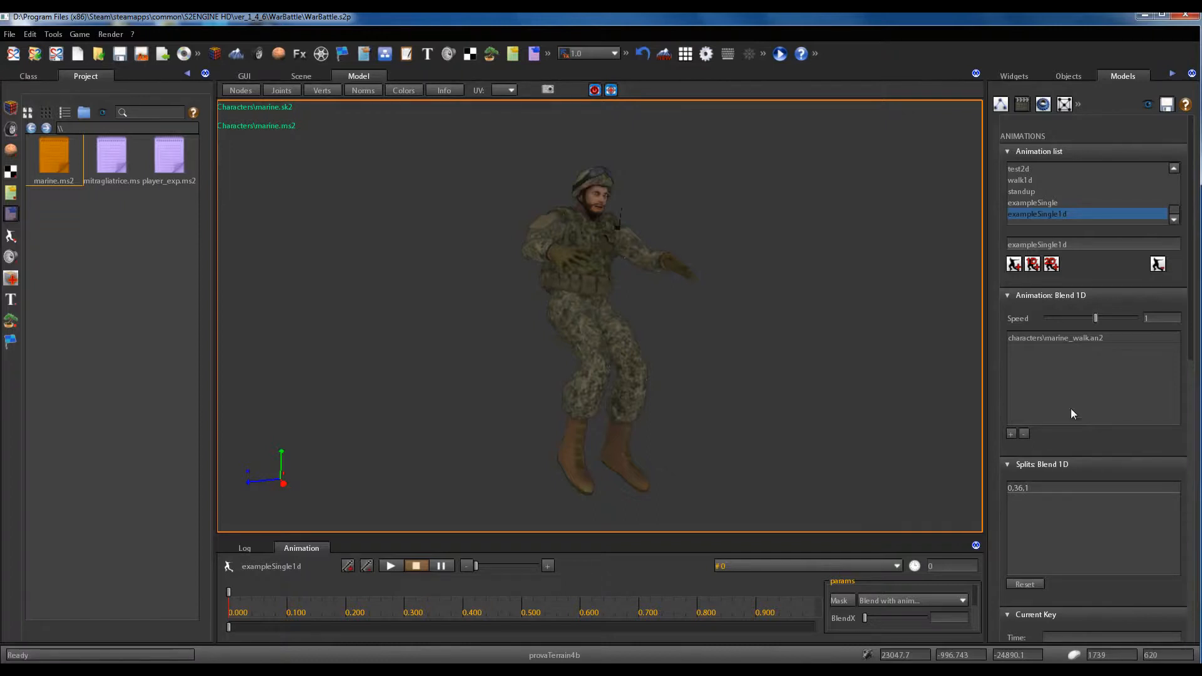
pyautogui.moveTo(640, 412)
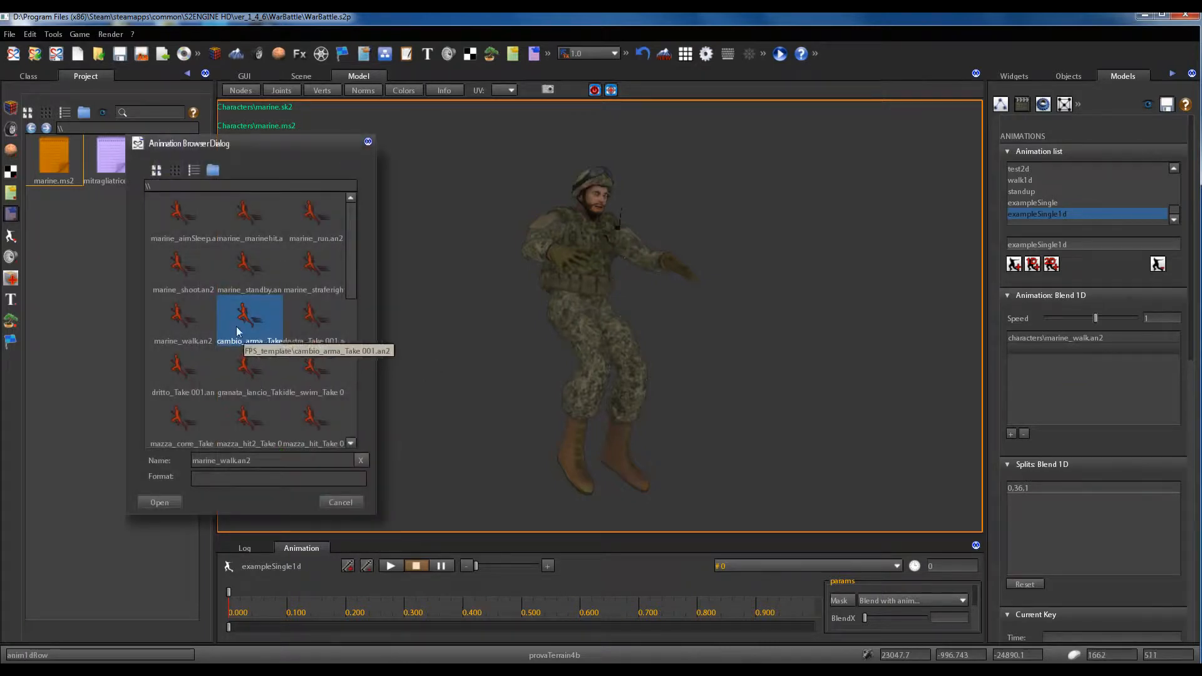
# Open marine_run.an2 as the second blend source.
pyautogui.click(159, 502)
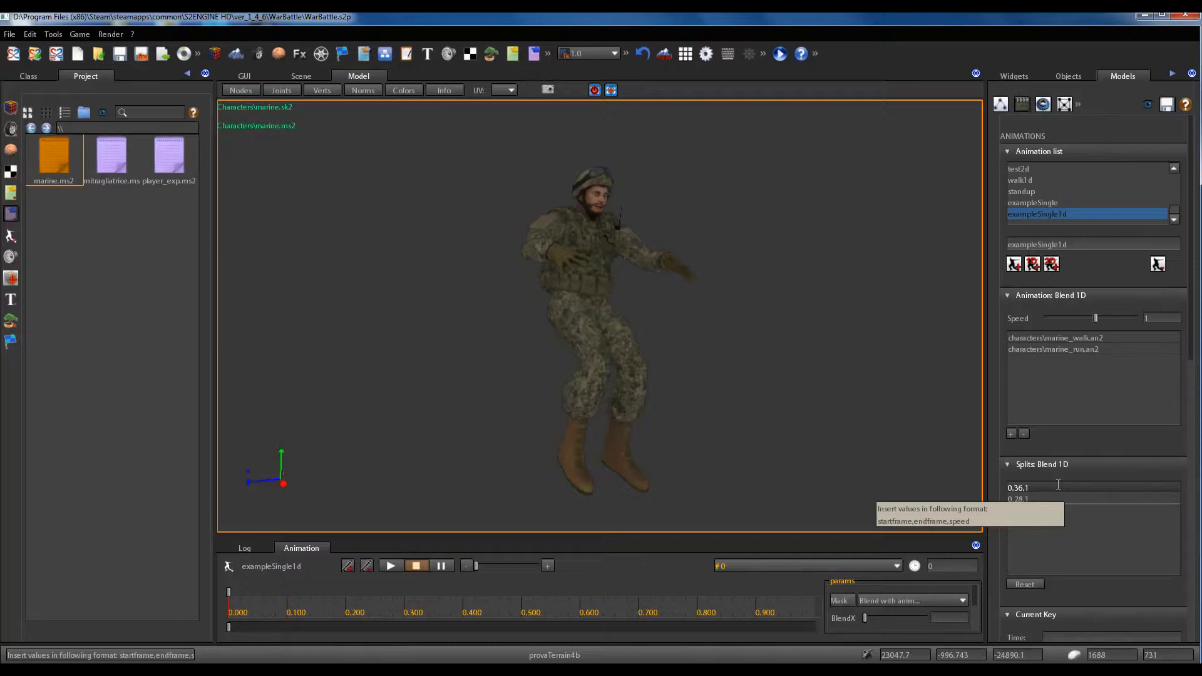
# Rename exampleSingle to exampleSimple and exampleSingle1d to exampleSimple1d.
pyautogui.click(1033, 202)
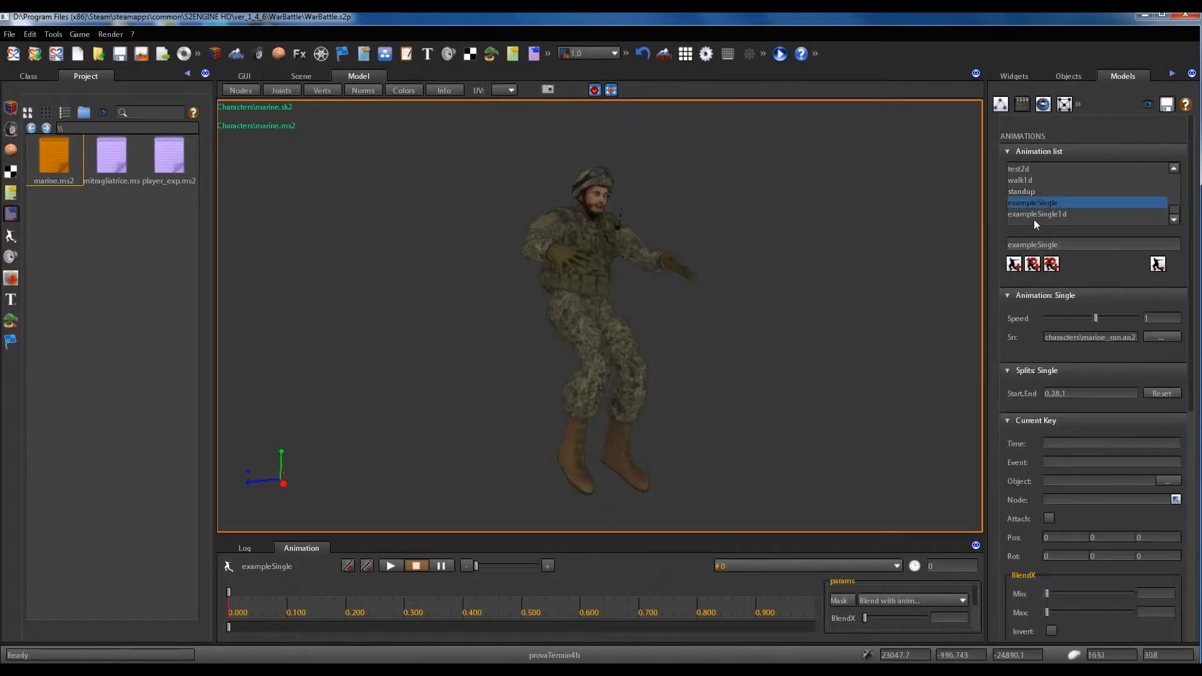
pyautogui.click(1037, 214)
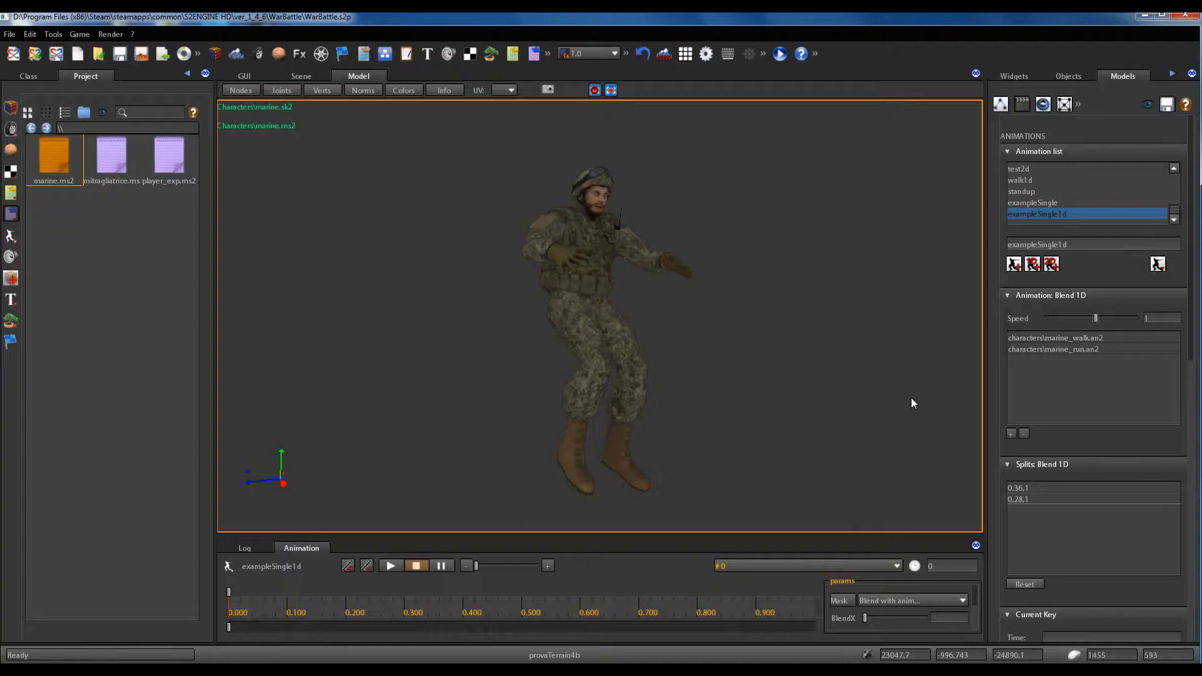
pyautogui.moveTo(924, 400)
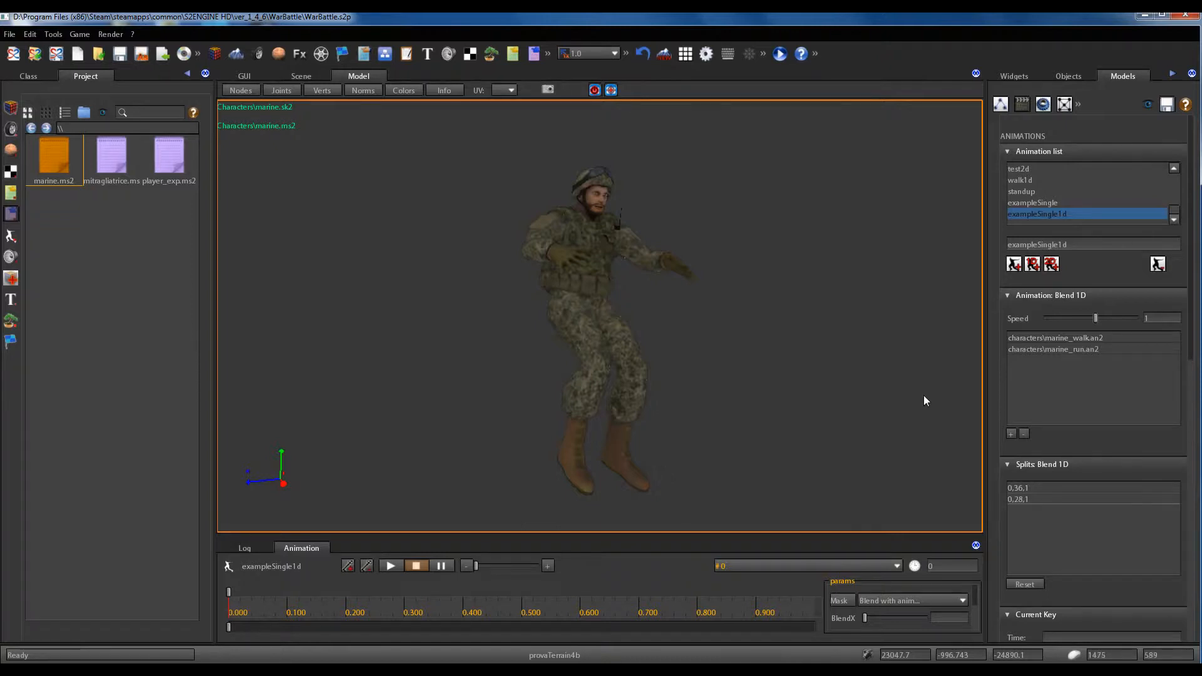
pyautogui.moveTo(656, 405)
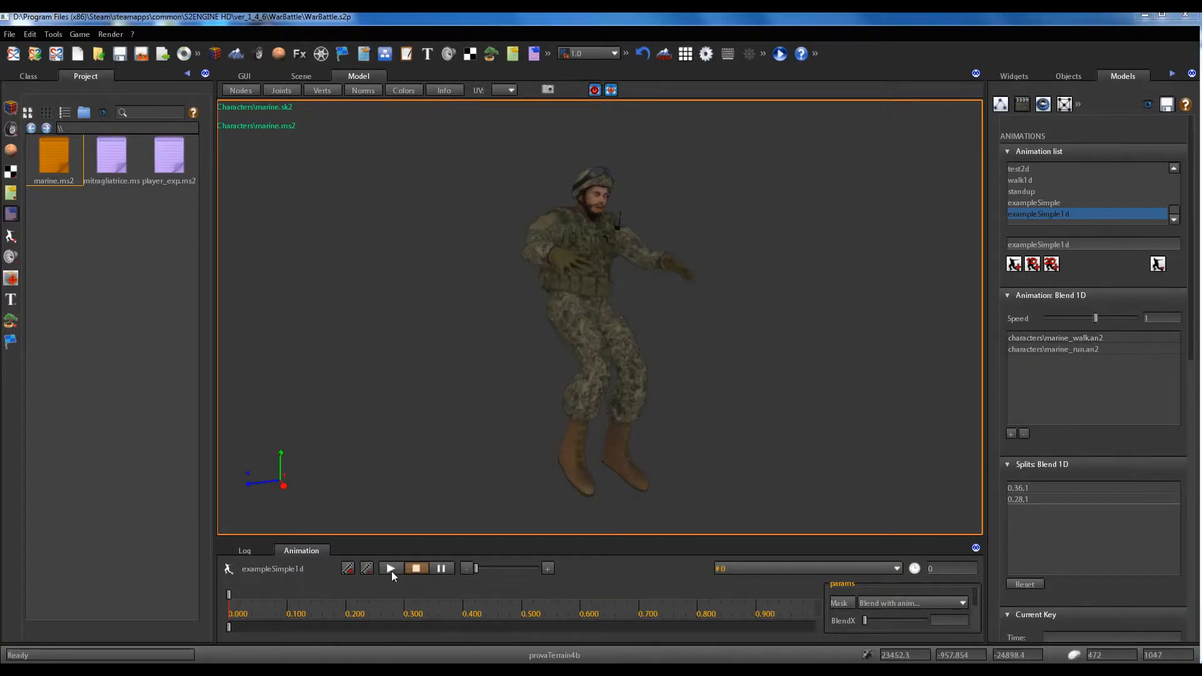
# Play the exampleSimple1d preview and sweep BlendX, settling at 0.15 then 0.39.
pyautogui.click(389, 568)
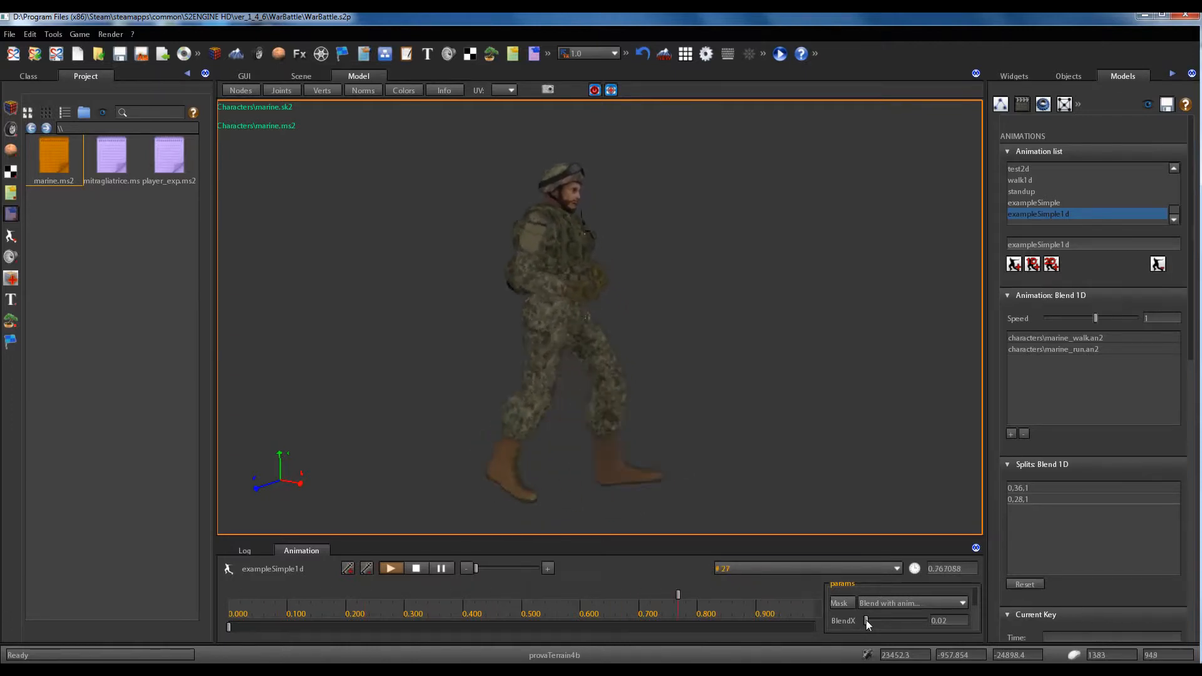
pyautogui.moveTo(867, 620); pyautogui.dragTo(890, 621)
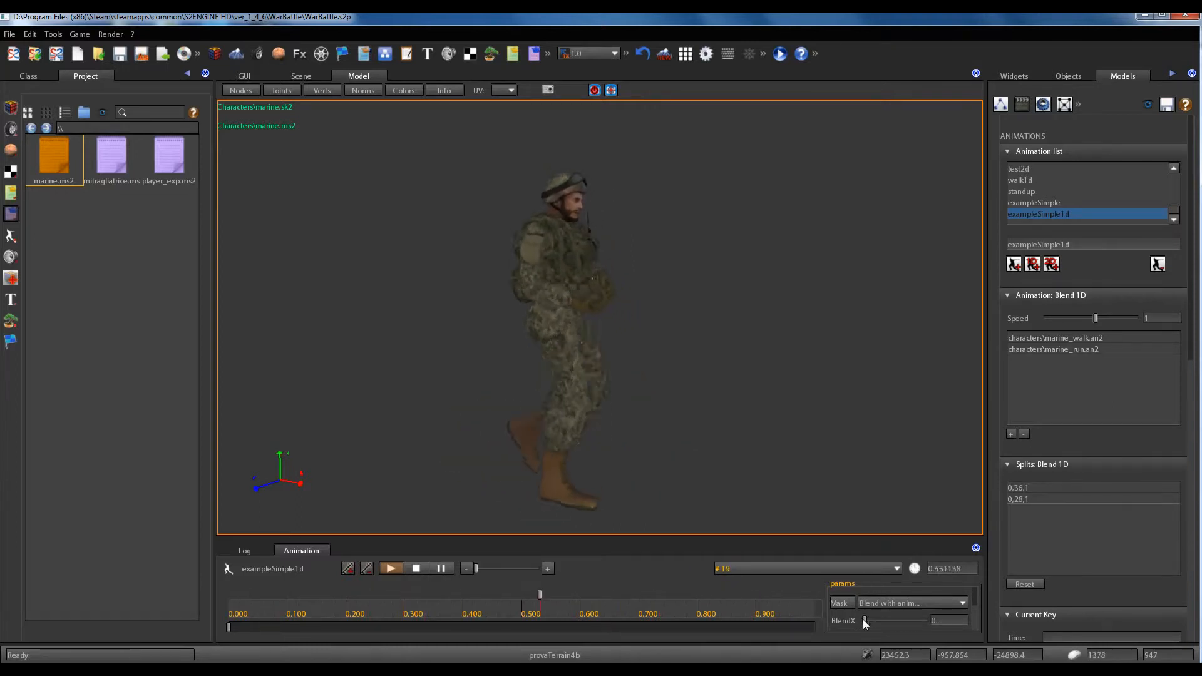
pyautogui.moveTo(866, 621); pyautogui.dragTo(898, 621)
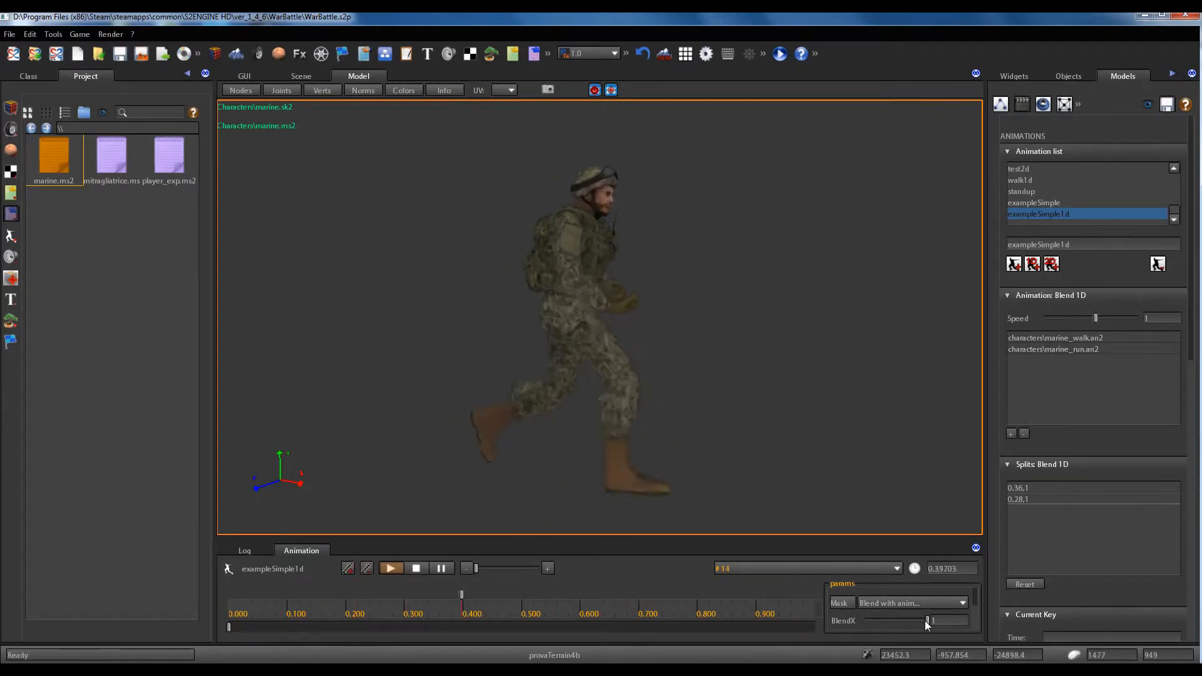
pyautogui.moveTo(928, 621); pyautogui.dragTo(874, 621)
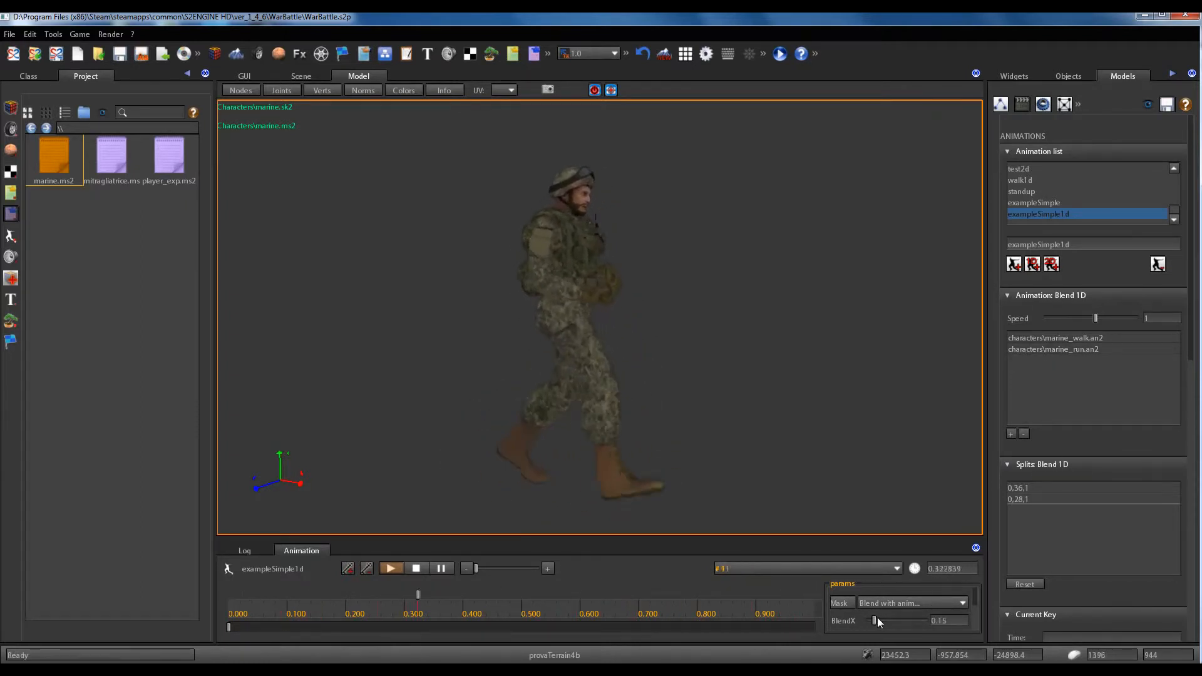
pyautogui.moveTo(874, 620); pyautogui.dragTo(891, 620)
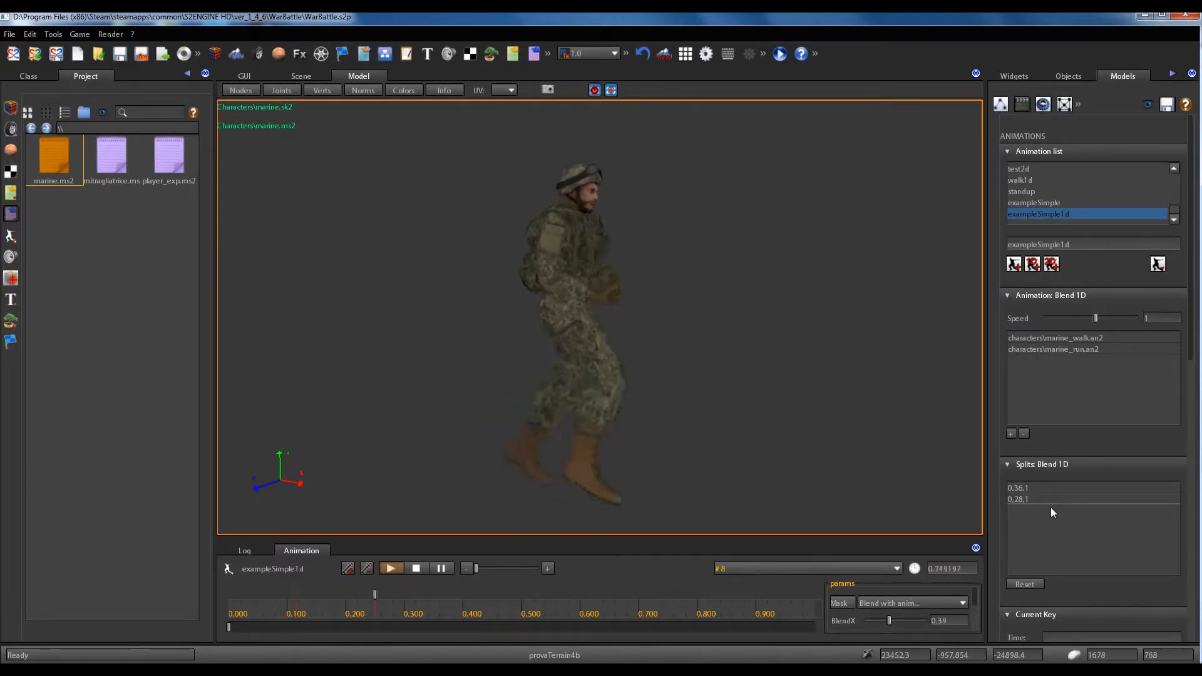
pyautogui.moveTo(1045, 489)
pyautogui.write('-')
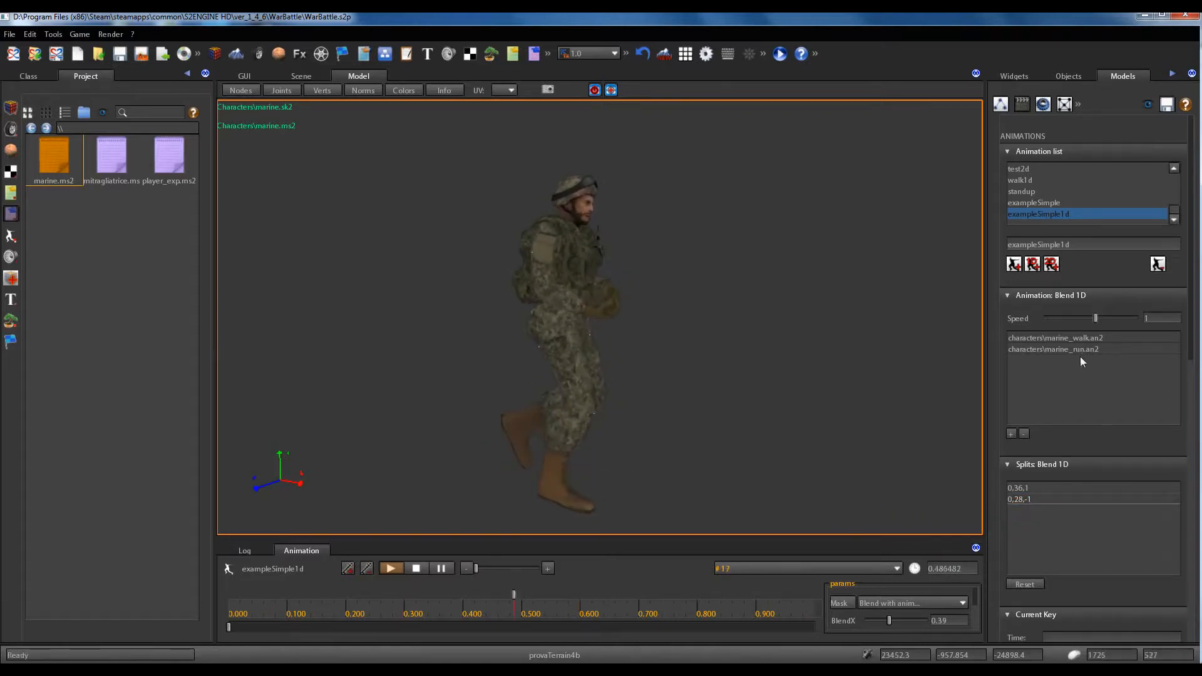
# Sweep BlendX from pure walk to full reversed run, then back near 0.34.
pyautogui.moveTo(889, 621); pyautogui.dragTo(885, 621)
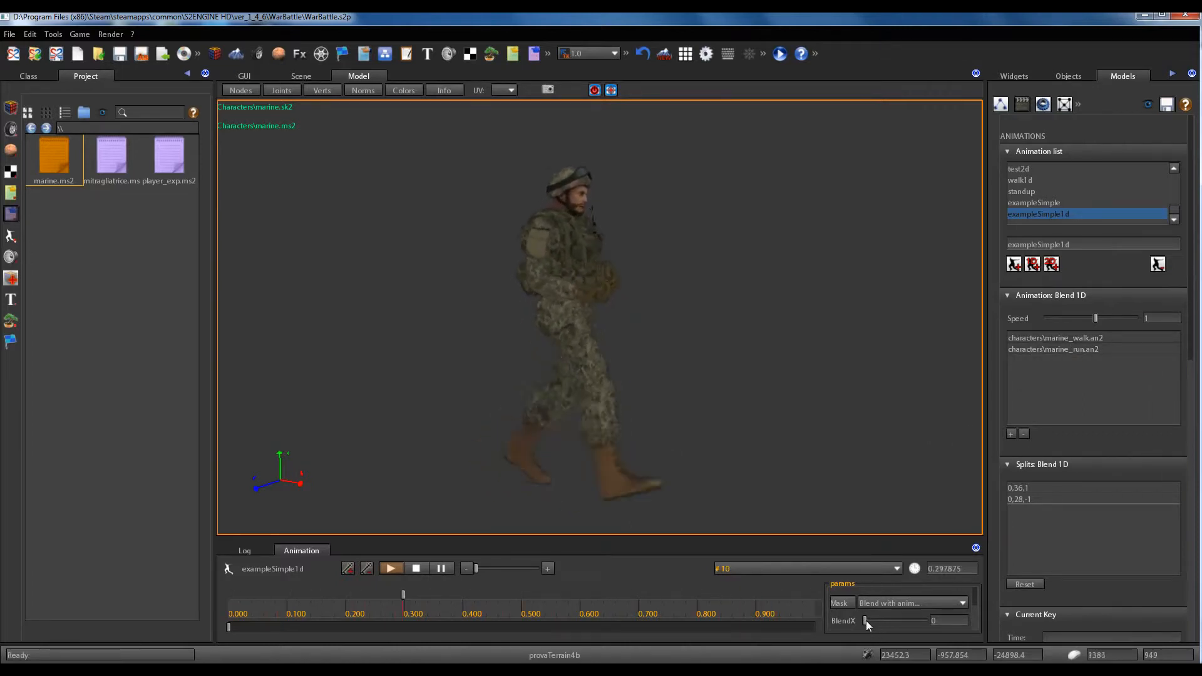
pyautogui.moveTo(866, 621); pyautogui.dragTo(911, 621)
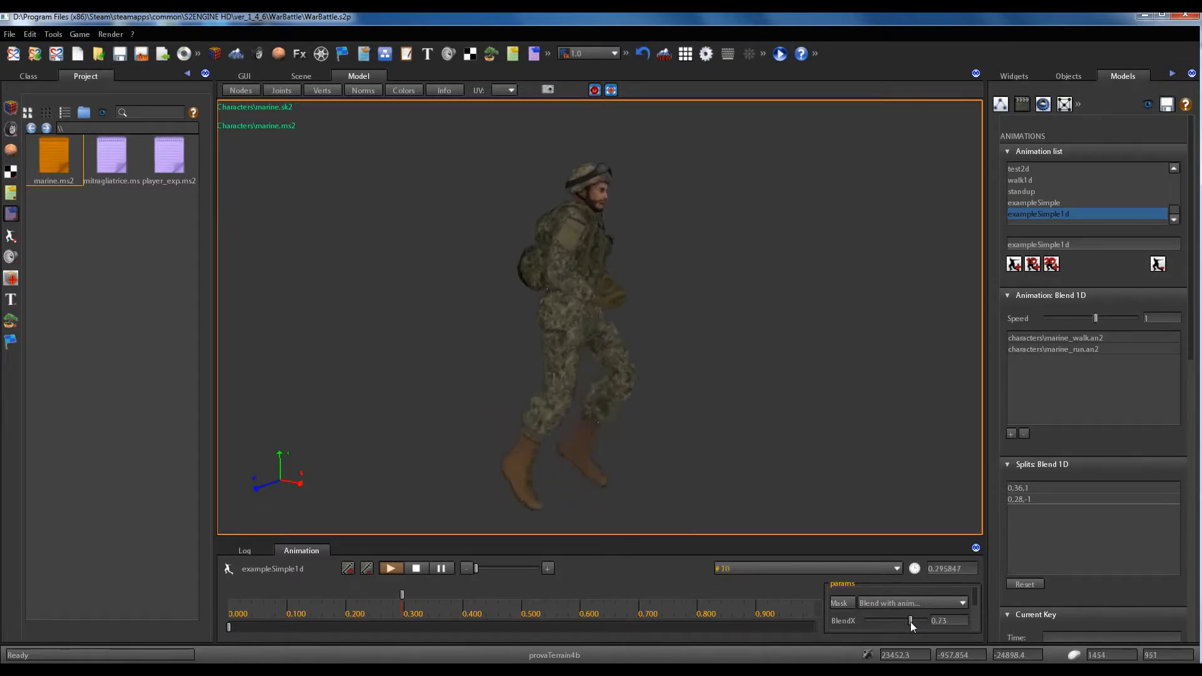
pyautogui.moveTo(911, 621); pyautogui.dragTo(932, 621)
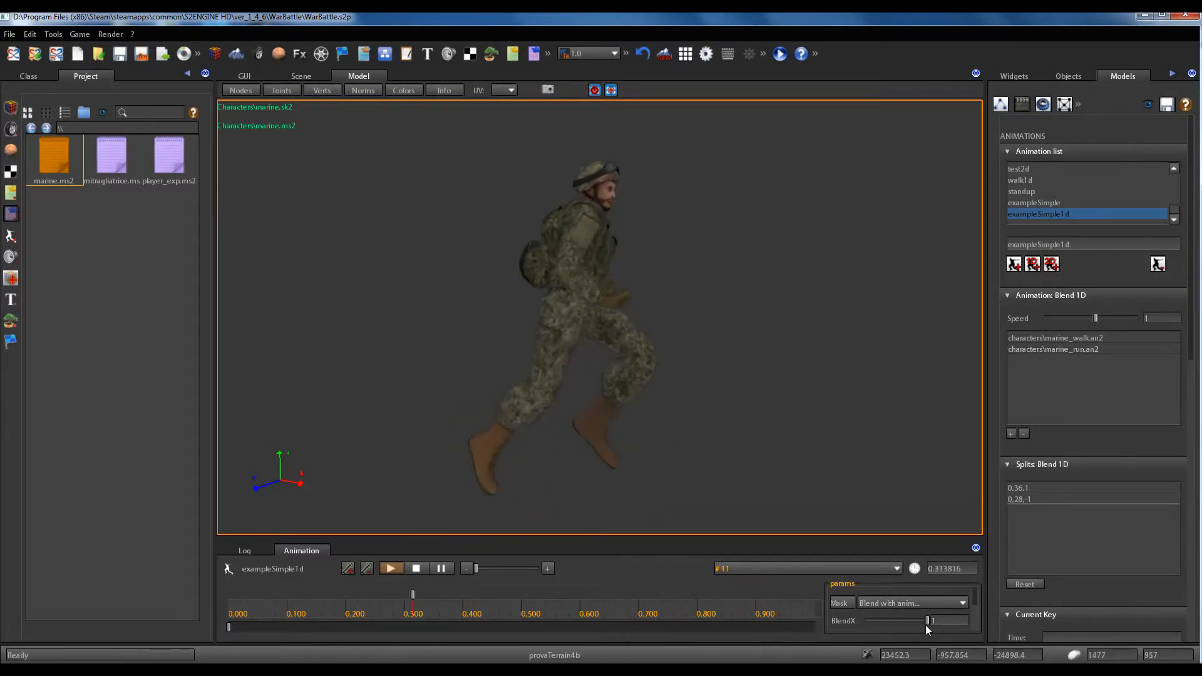
pyautogui.moveTo(928, 621); pyautogui.dragTo(872, 620)
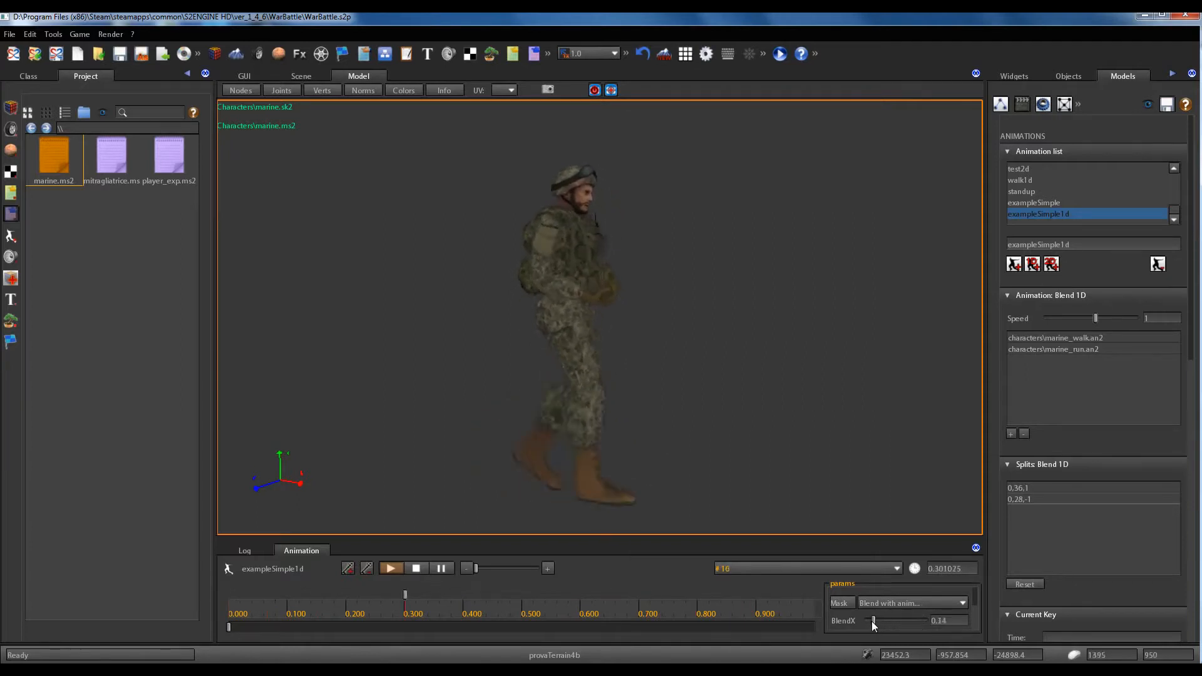
pyautogui.moveTo(872, 620); pyautogui.dragTo(865, 620)
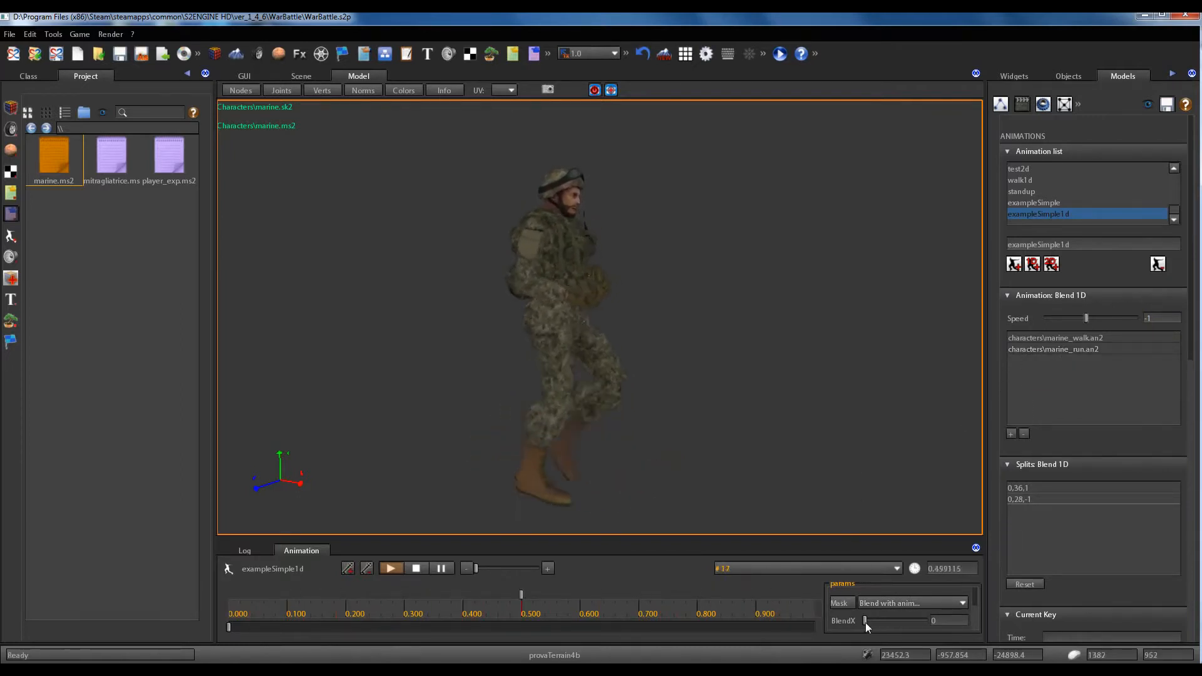
# Raise BlendX toward the run clip to preview the Speed -1 blend.
pyautogui.moveTo(866, 620); pyautogui.dragTo(928, 621)
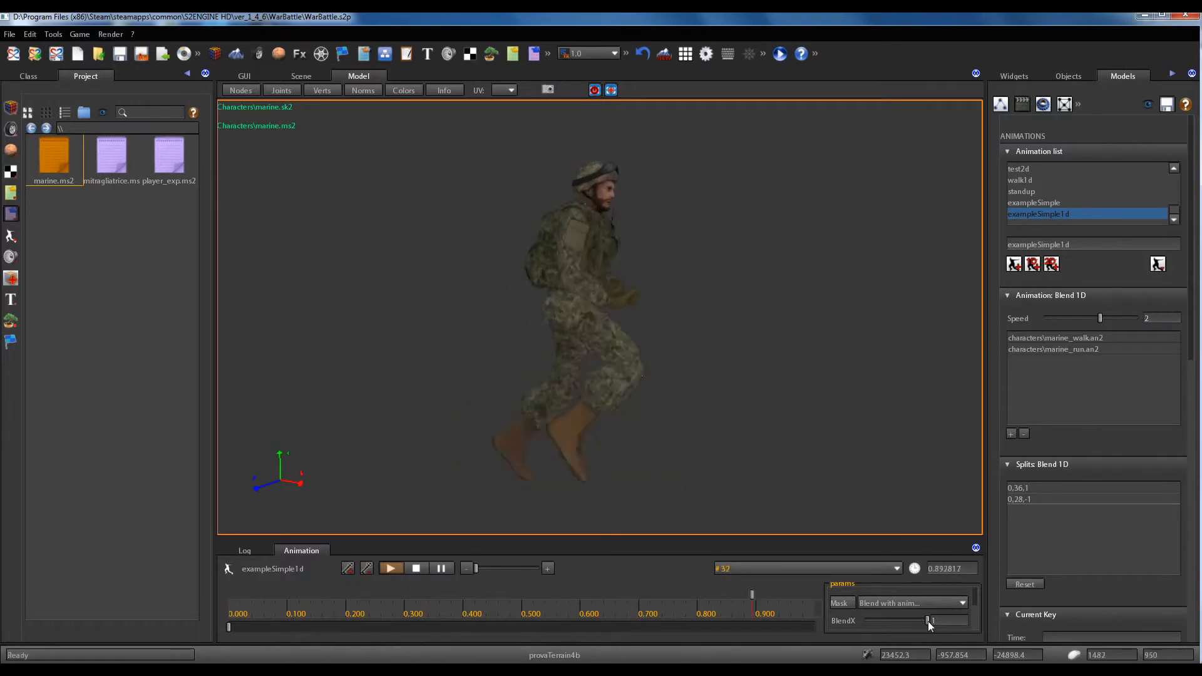
# Preview the double-speed blend by dragging BlendX to 0.2, then to the full end, then adjusting it.
pyautogui.moveTo(928, 621); pyautogui.dragTo(876, 621)
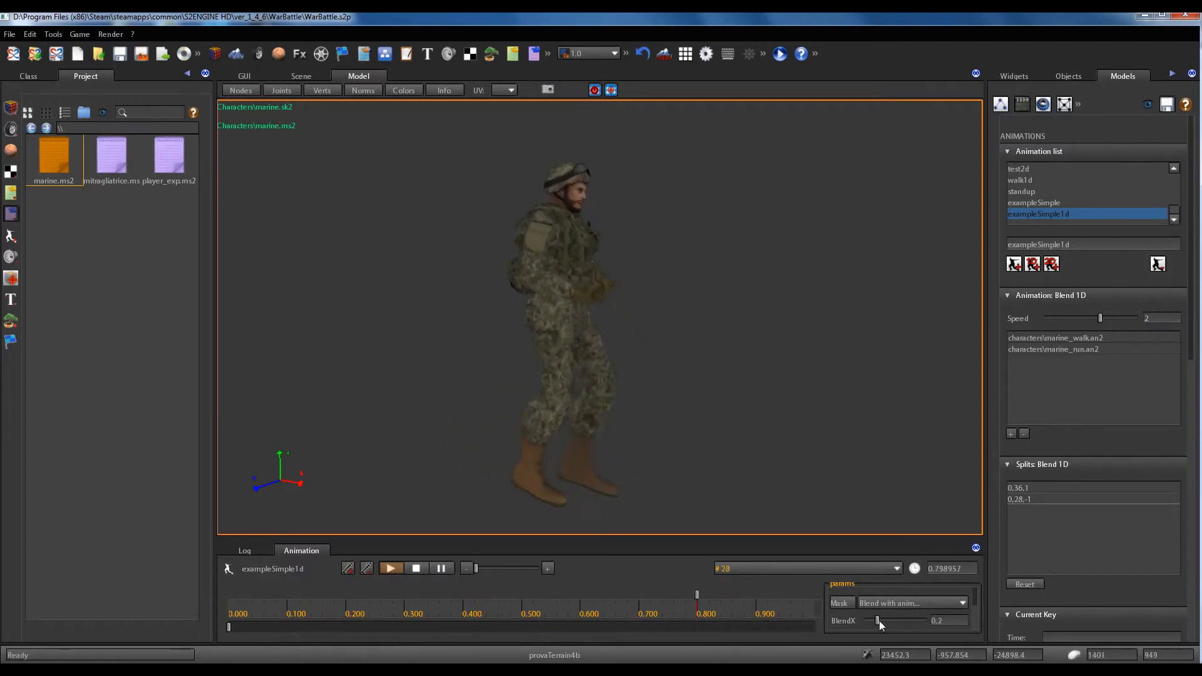
pyautogui.moveTo(877, 620); pyautogui.dragTo(932, 621)
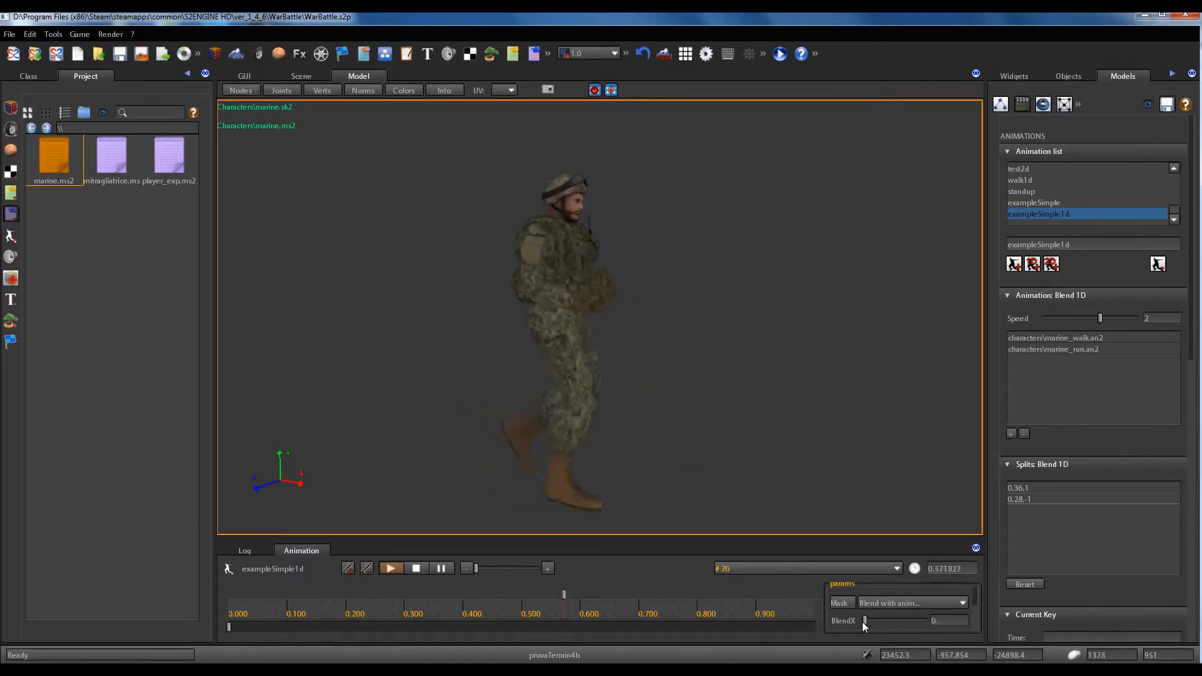
pyautogui.moveTo(867, 621); pyautogui.dragTo(897, 621)
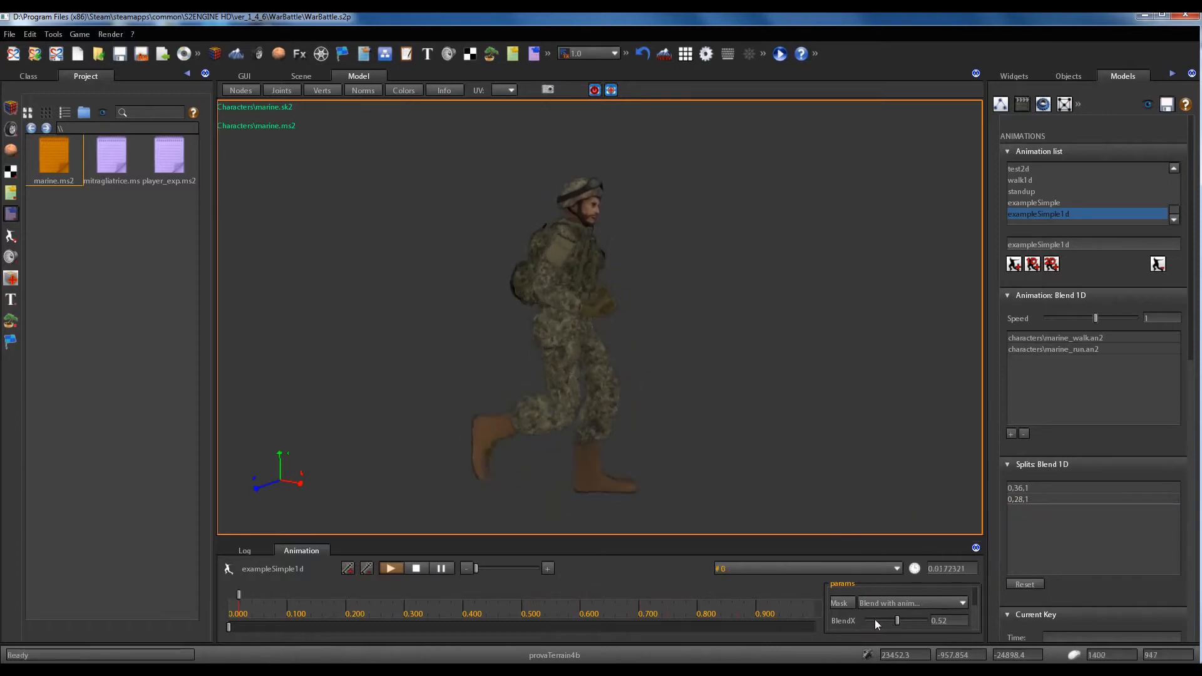
# Preview the forward-playing blend with BlendX at 0.87, then 0.17, then adjusted again.
pyautogui.moveTo(897, 620); pyautogui.dragTo(920, 621)
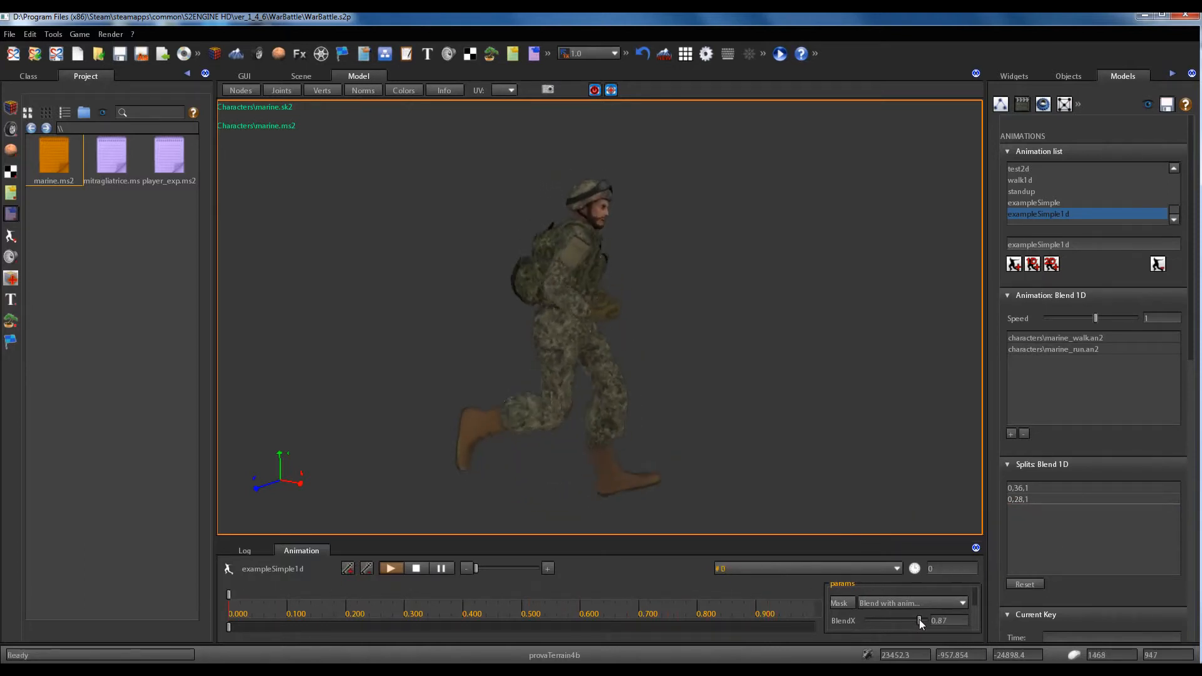
pyautogui.moveTo(920, 620); pyautogui.dragTo(876, 620)
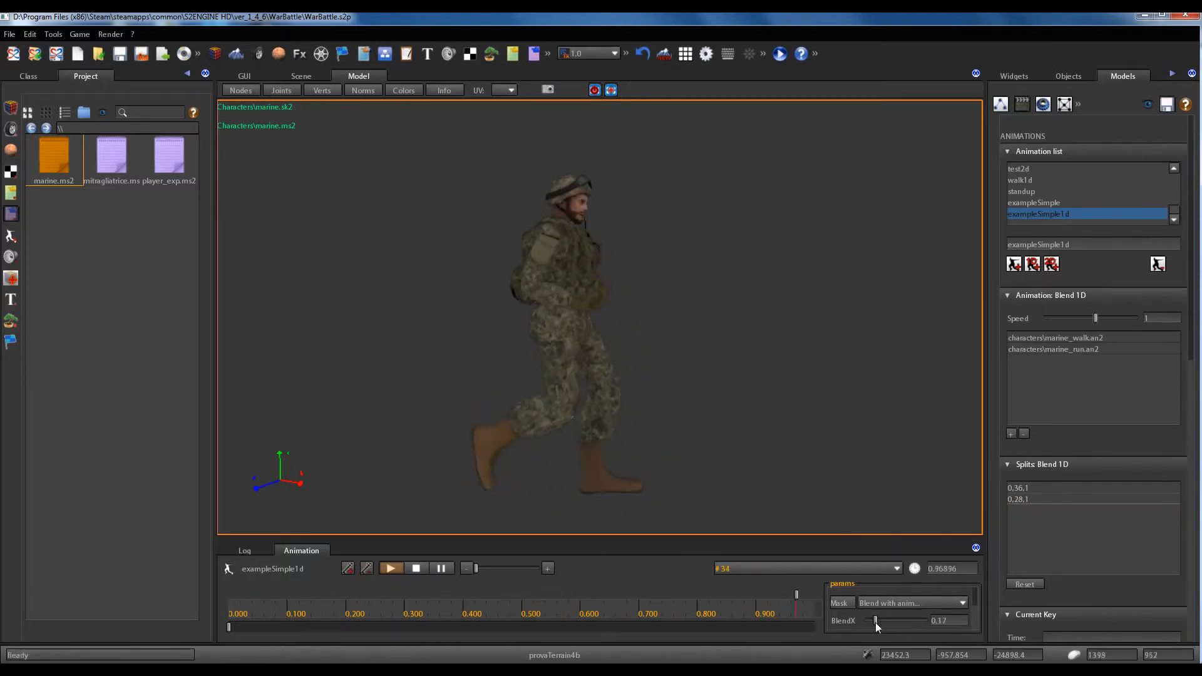
pyautogui.moveTo(876, 620); pyautogui.dragTo(911, 620)
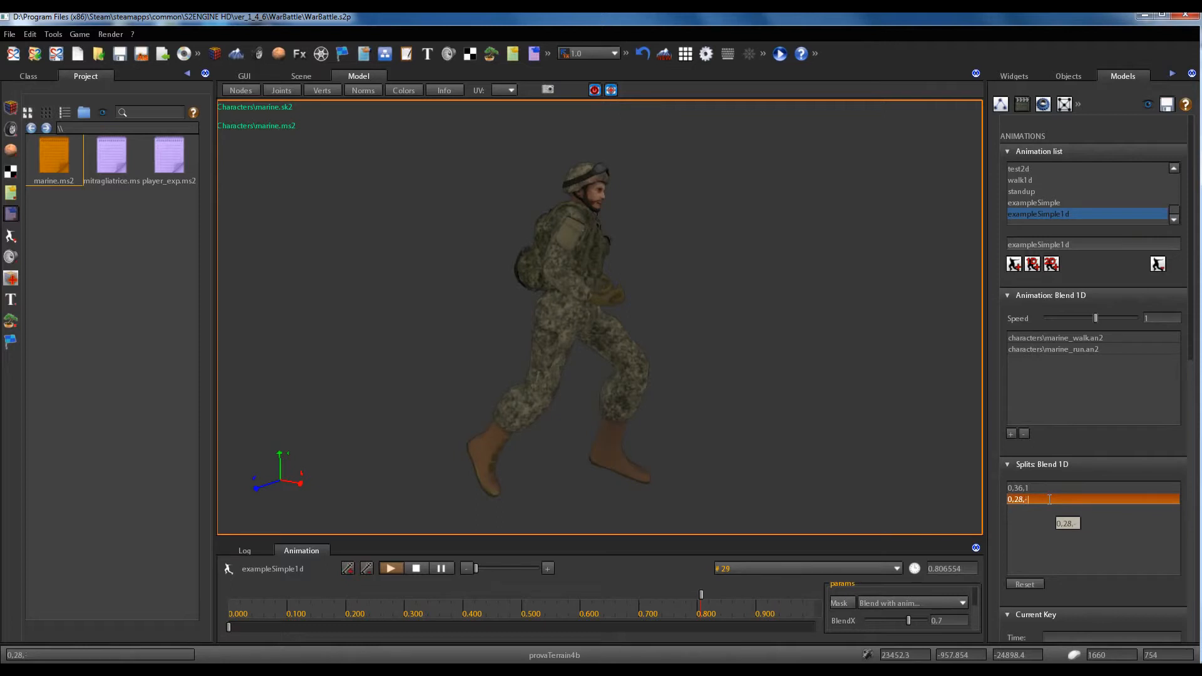
# Re-enter the run split as 0.28,1 and preview the blend at BlendX 0.7.
pyautogui.write('1')
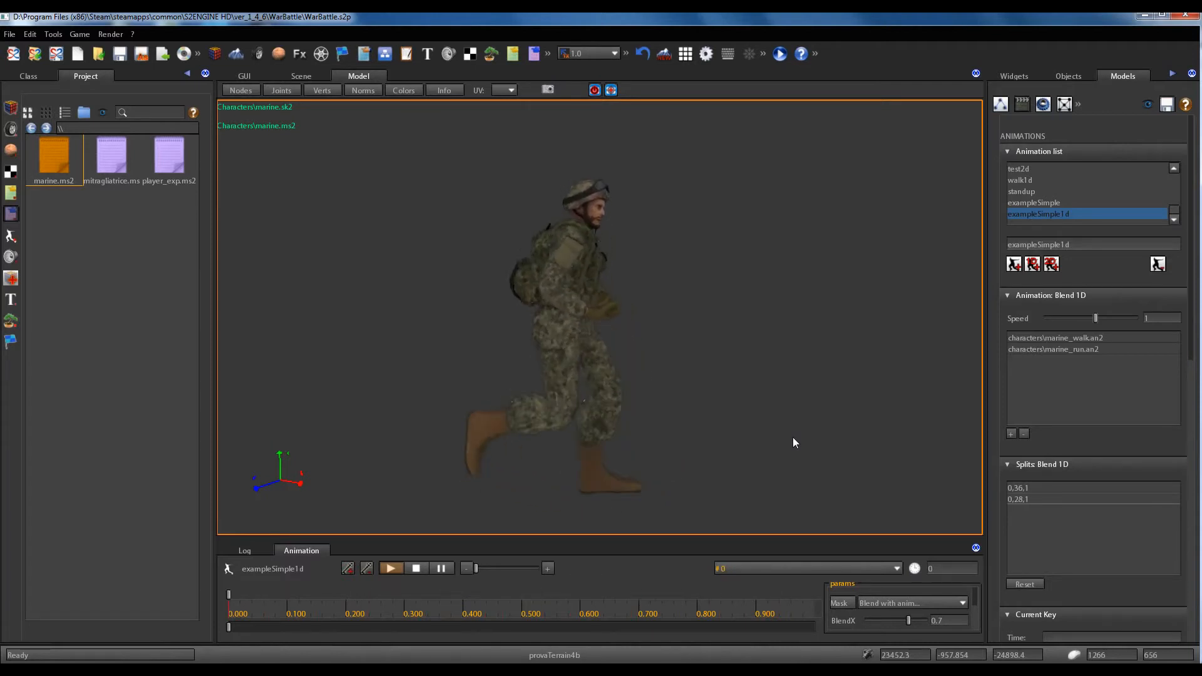
pyautogui.click(390, 568)
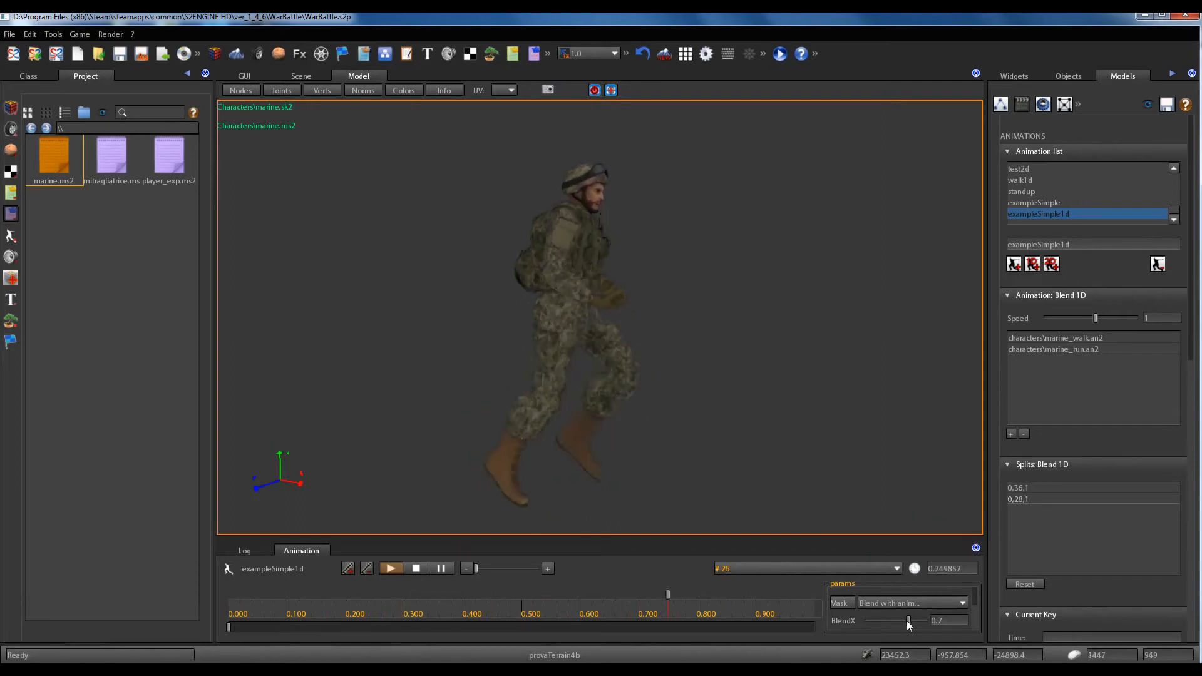
pyautogui.moveTo(908, 621); pyautogui.dragTo(868, 621)
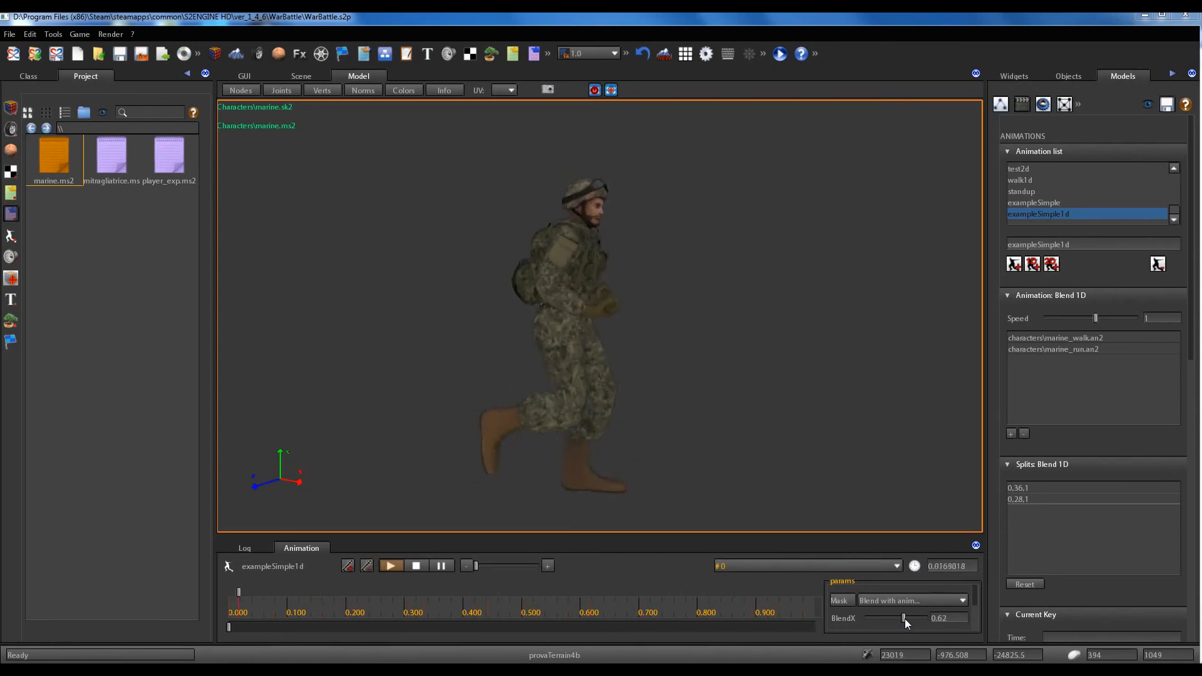
# Sweep BlendX through 0.01, 0.67, 1, 0.61 and 0.34, ending at 0.75.
pyautogui.moveTo(902, 618); pyautogui.dragTo(868, 618)
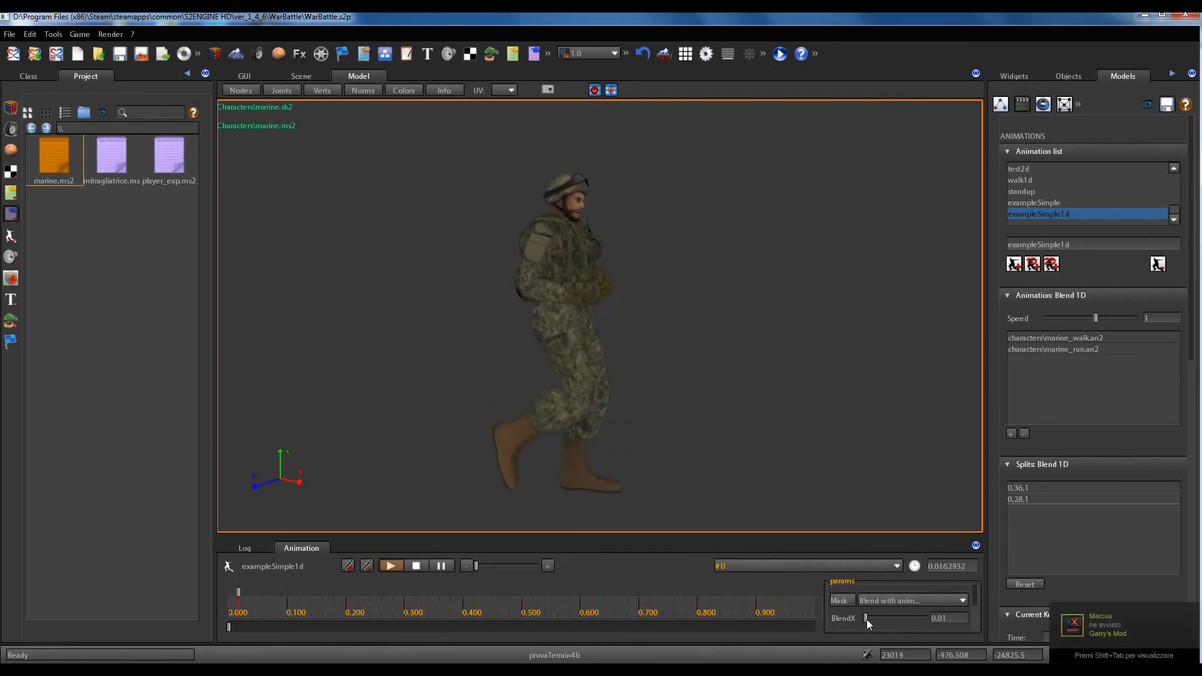
pyautogui.moveTo(867, 618); pyautogui.dragTo(889, 619)
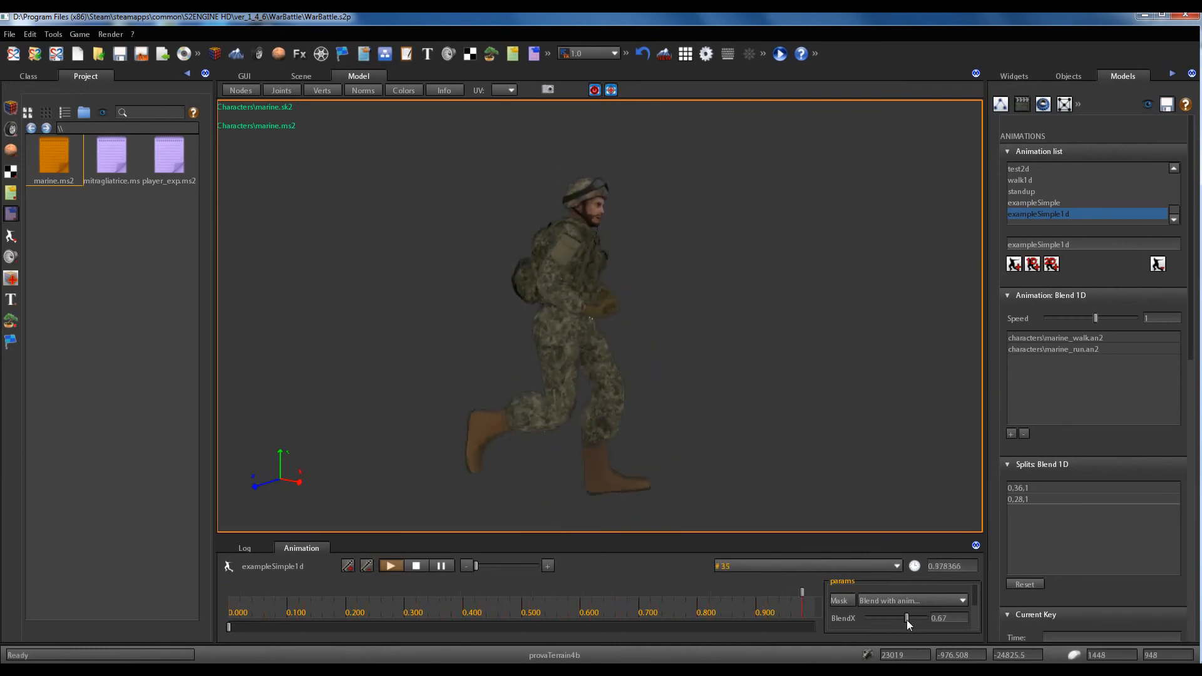
pyautogui.moveTo(907, 618); pyautogui.dragTo(929, 618)
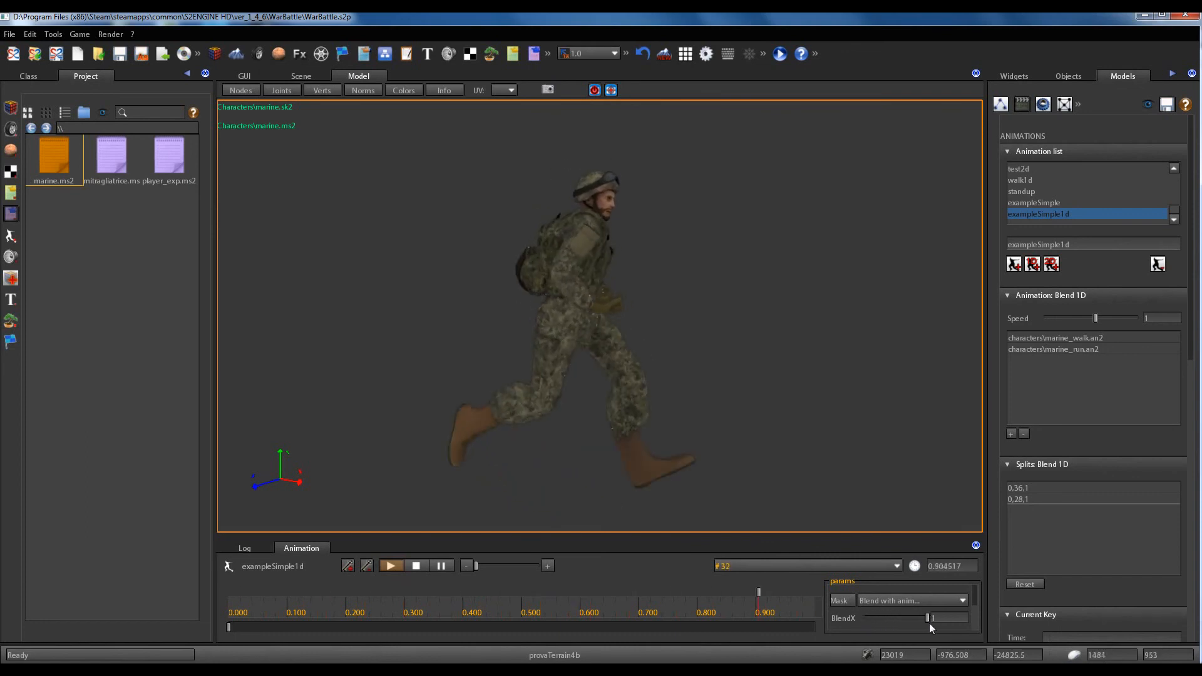
pyautogui.moveTo(929, 618); pyautogui.dragTo(902, 618)
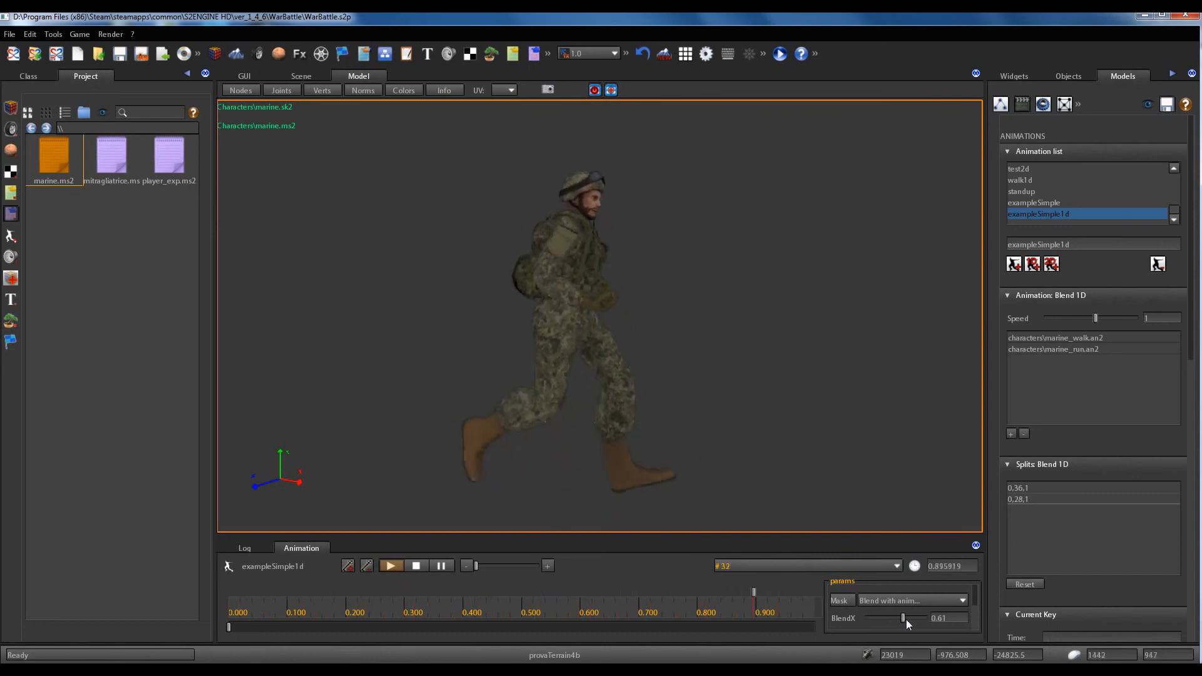
pyautogui.moveTo(902, 618); pyautogui.dragTo(885, 618)
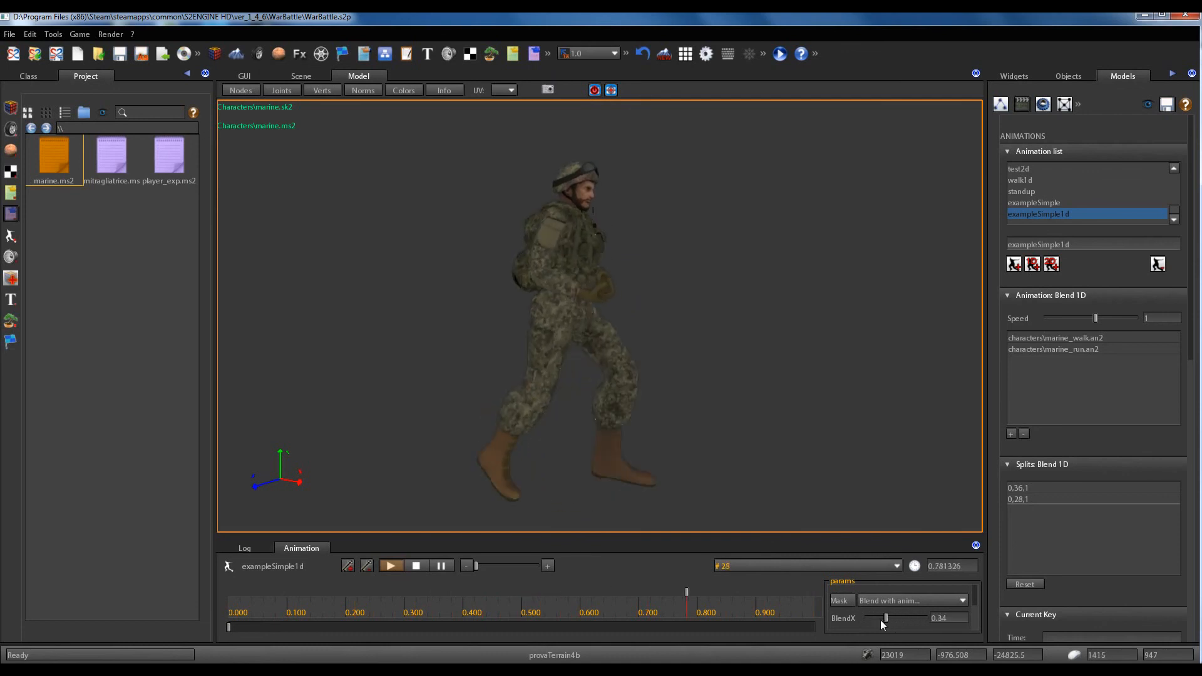
pyautogui.moveTo(886, 617); pyautogui.dragTo(912, 618)
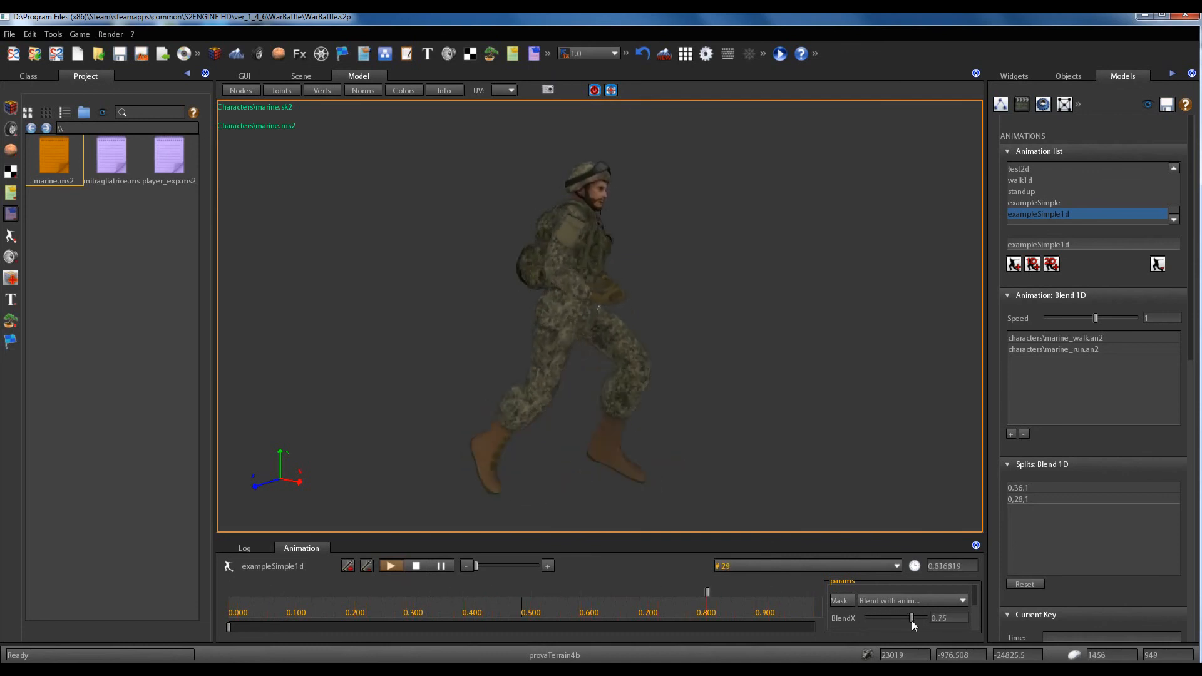